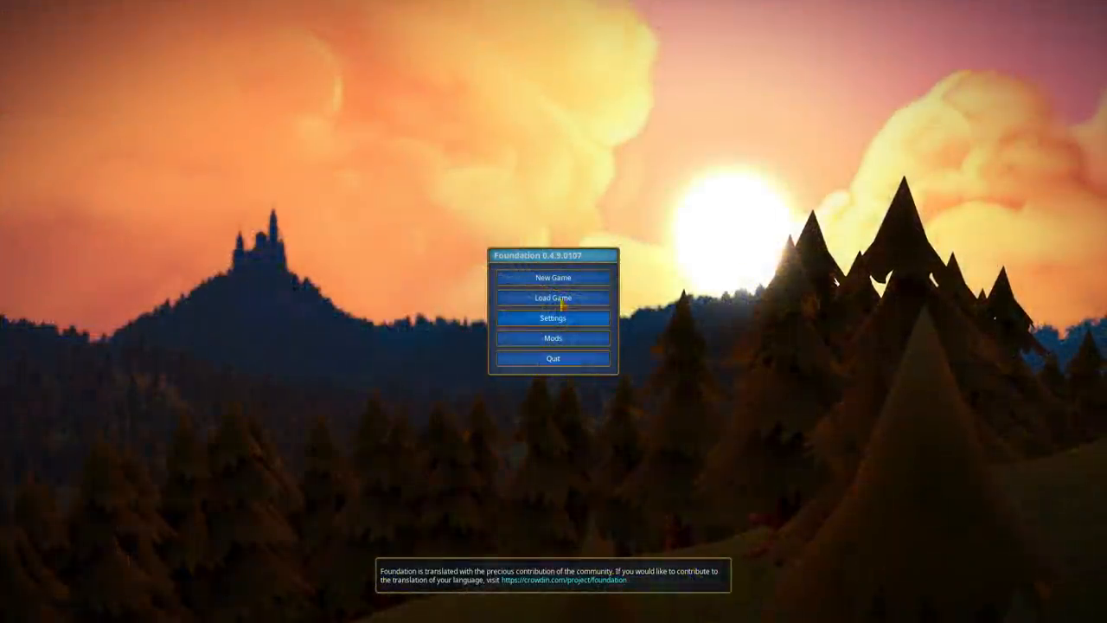
- Start a new game, choosing Coastal from the Map dropdown
click(551, 277)
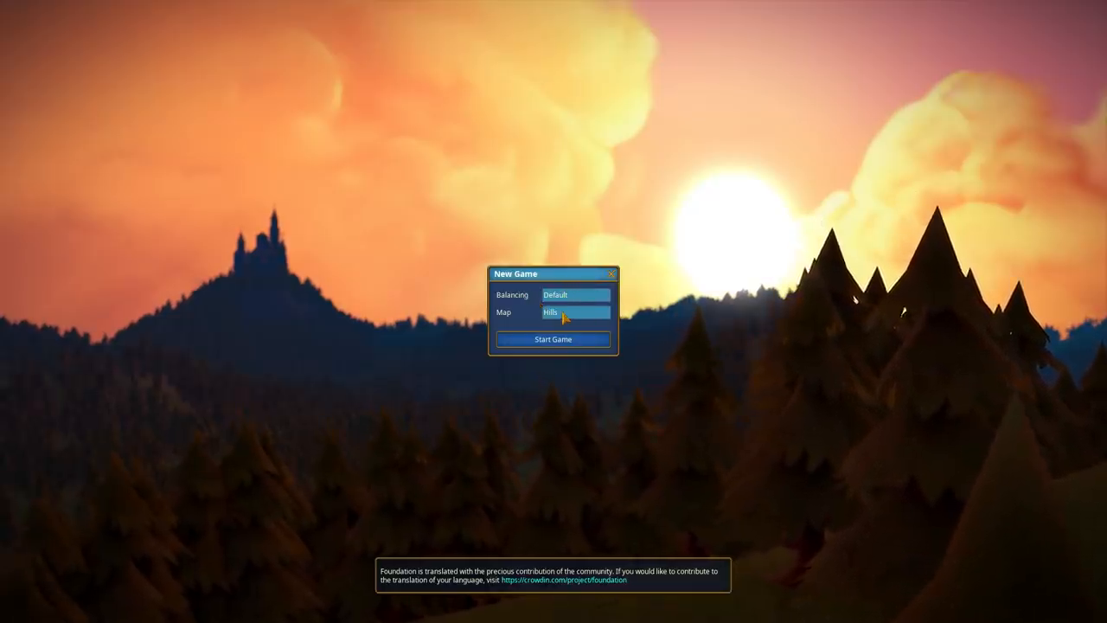
click(577, 312)
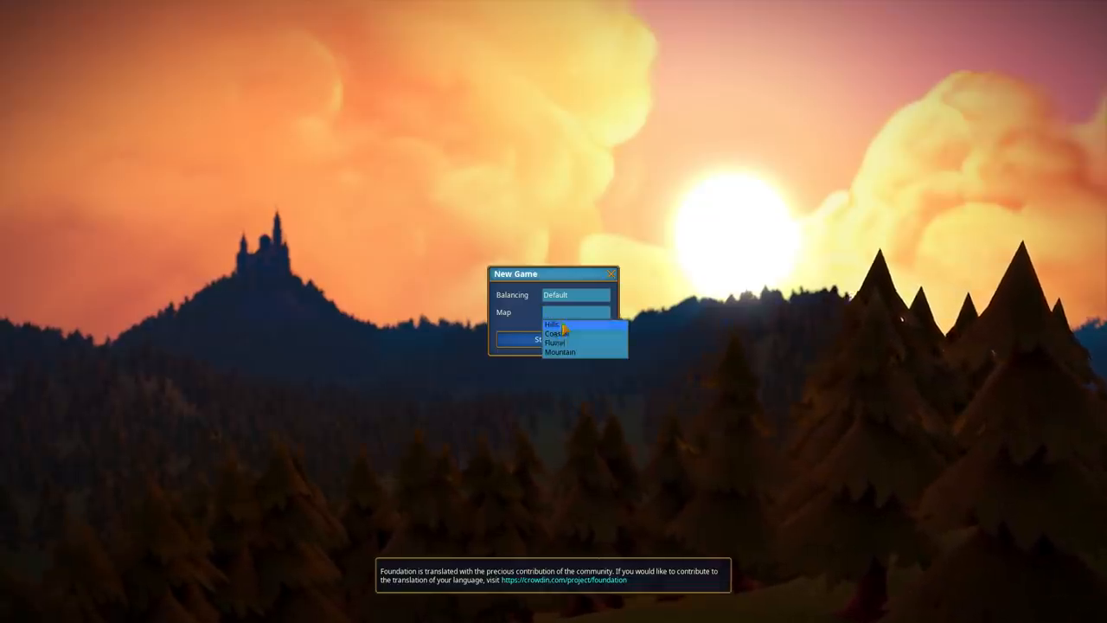
mouse_move(560, 336)
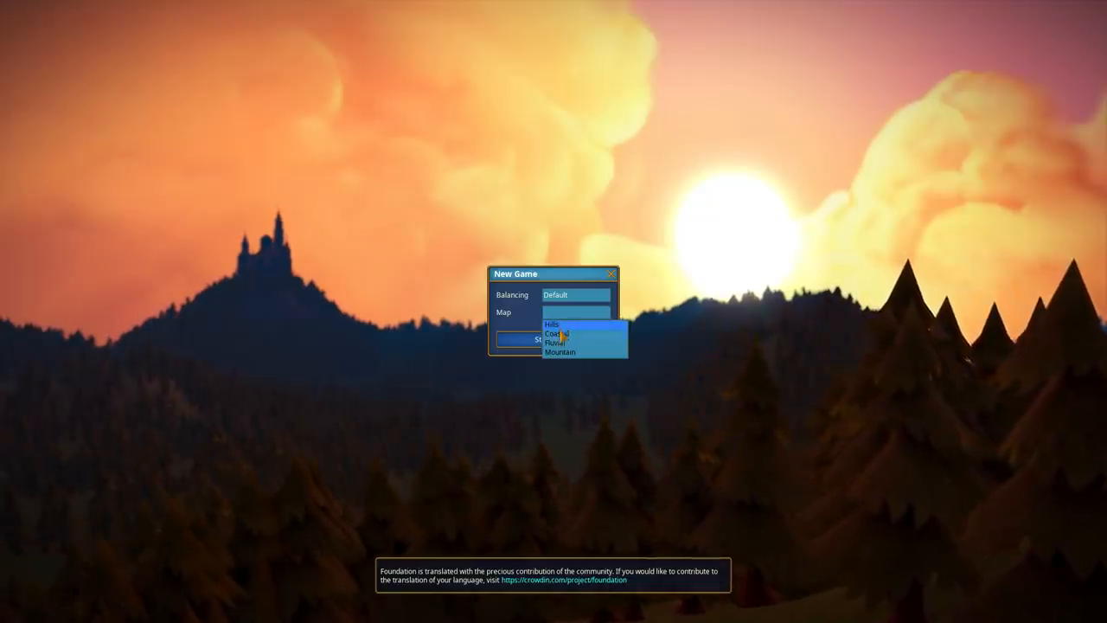
mouse_move(556, 334)
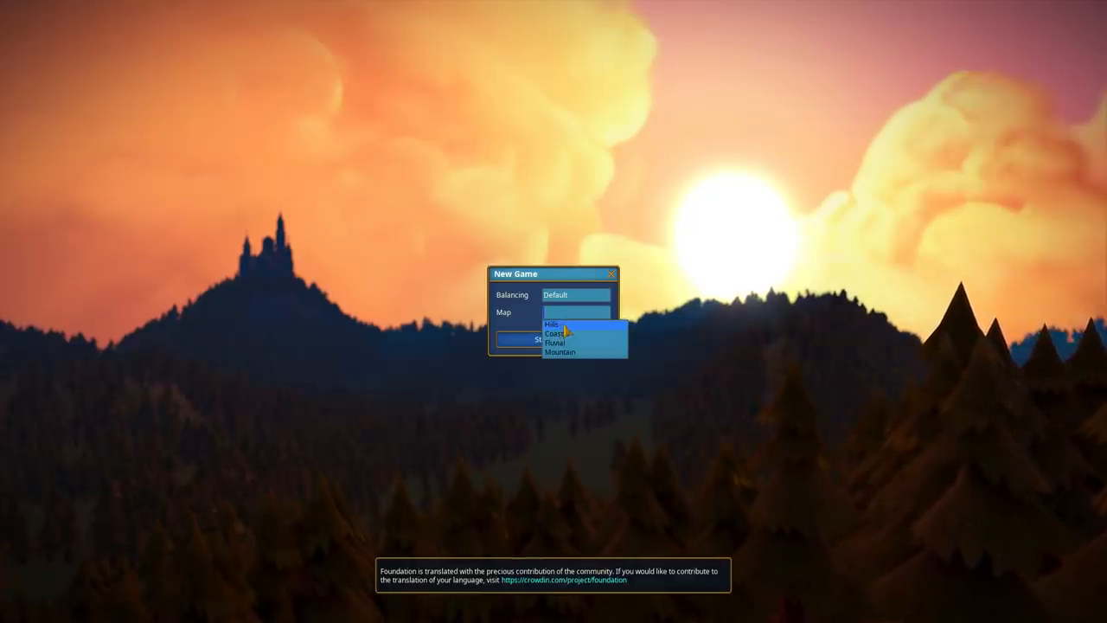
click(552, 332)
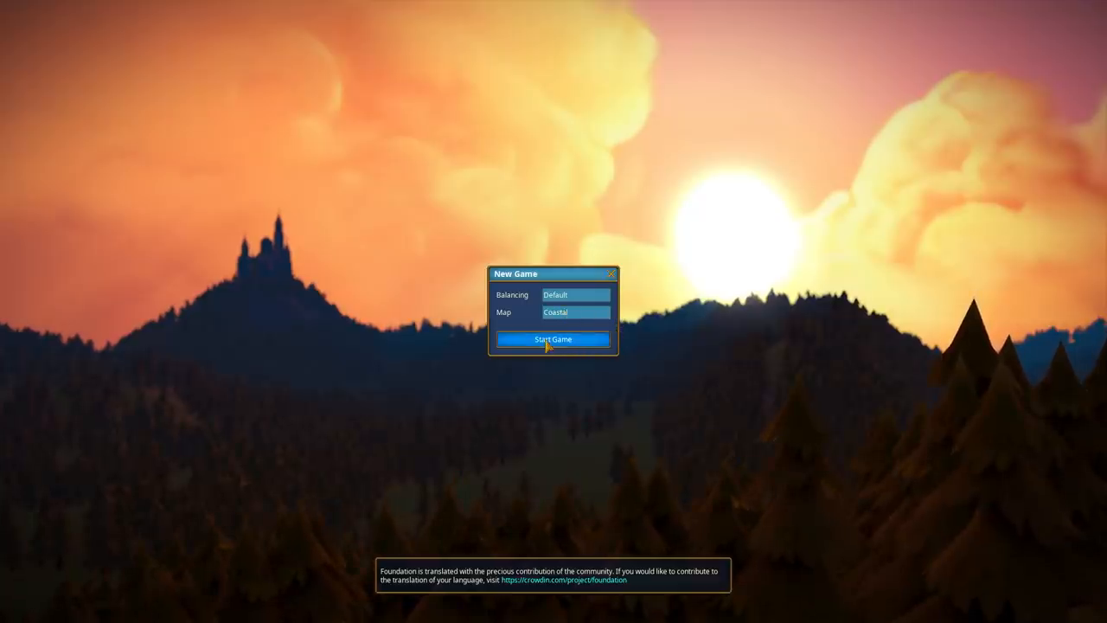
click(553, 339)
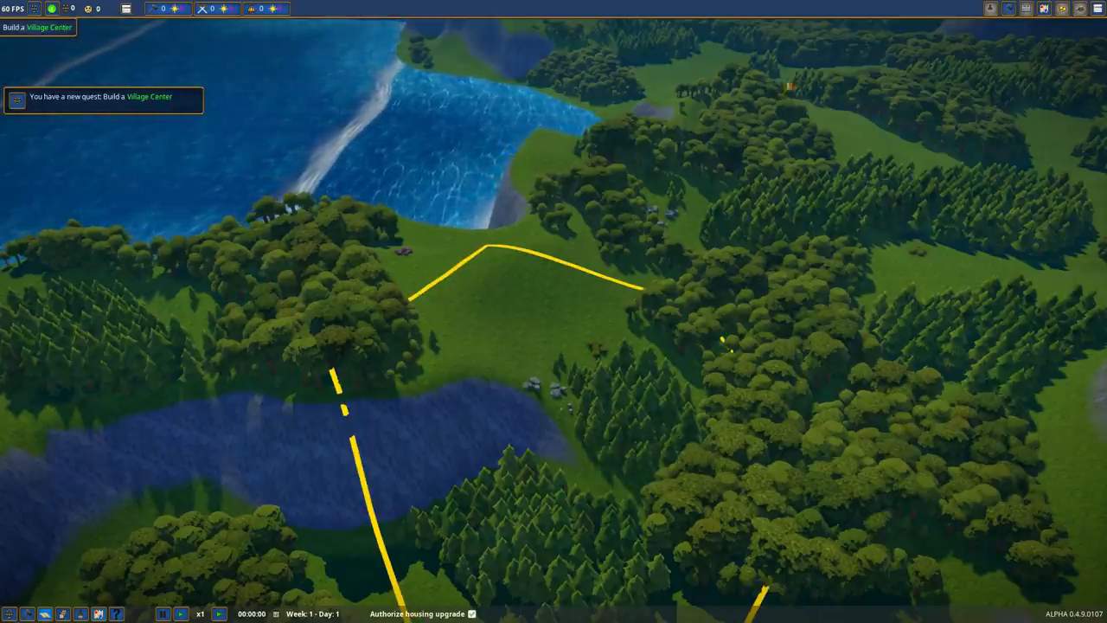
- Open the public buildings menu showing three building choices, including the Village Center
click(1013, 9)
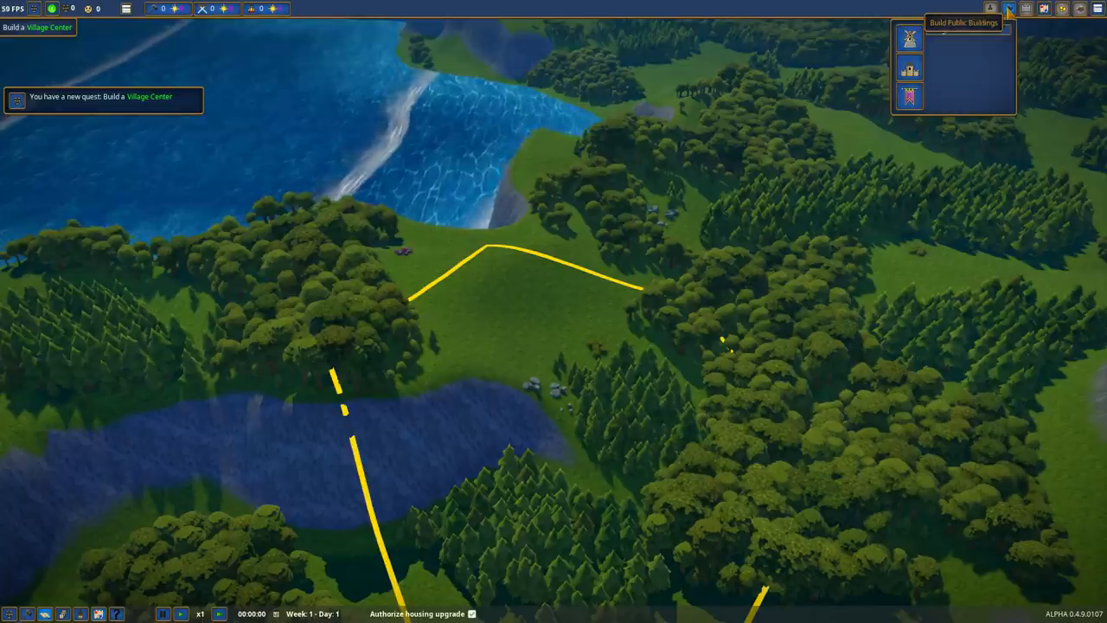
mouse_move(906, 32)
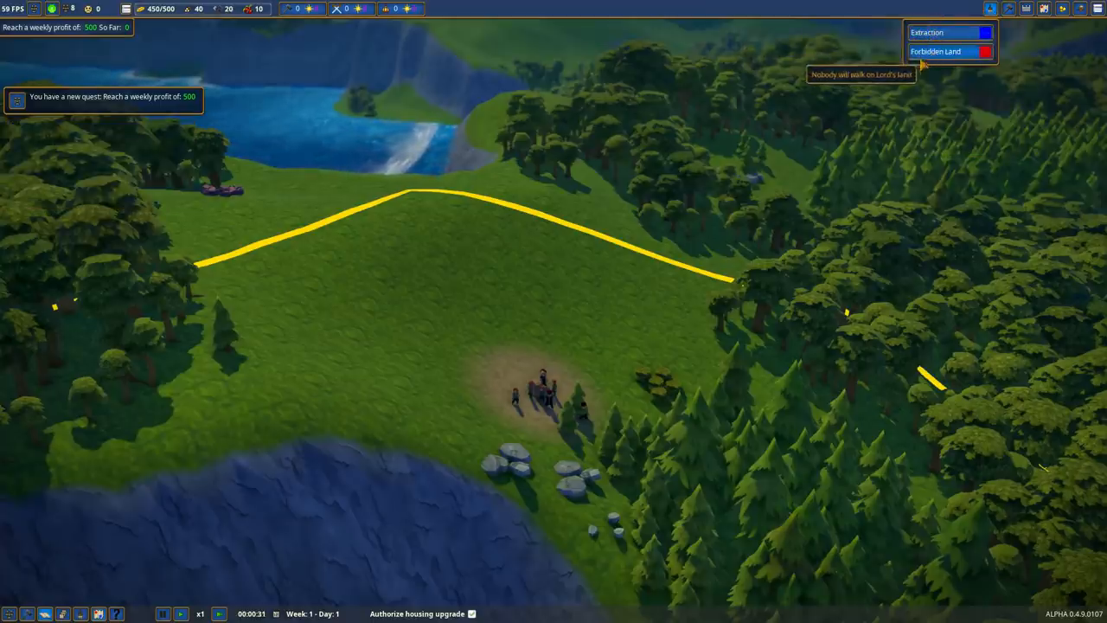
mouse_move(929, 78)
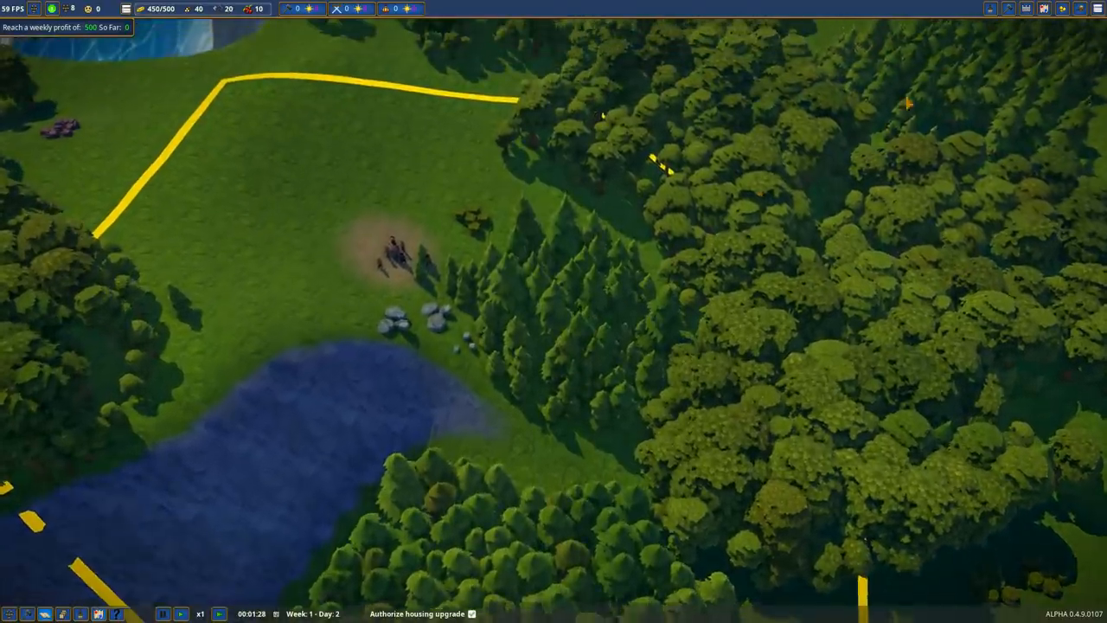
- Open production buildings, then inspect a villager and the Lumber Camp construction site
click(1025, 10)
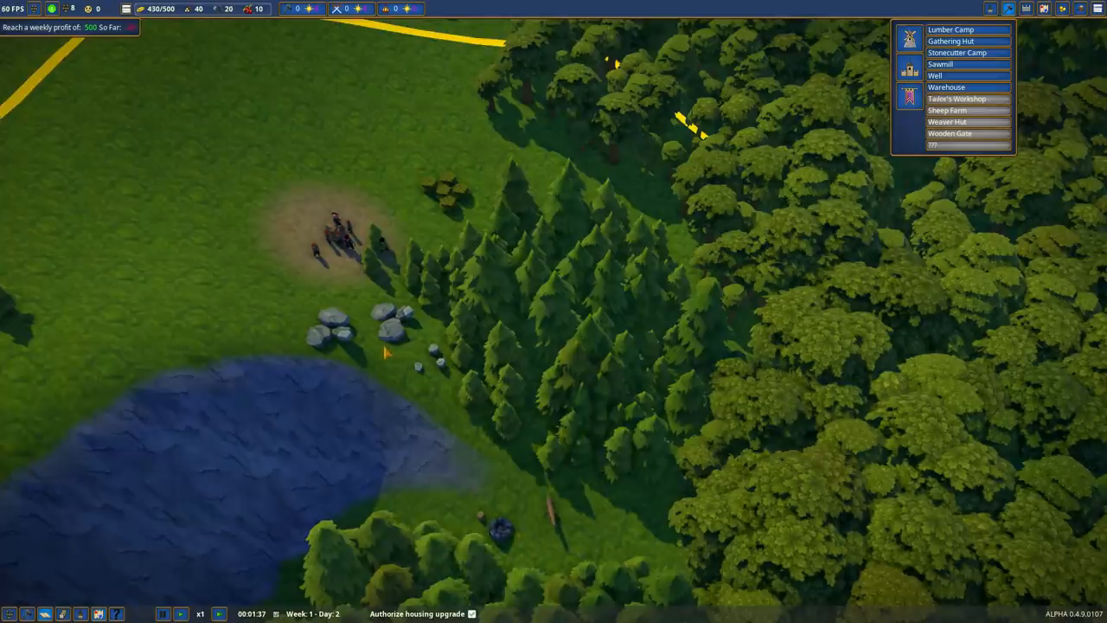
click(333, 242)
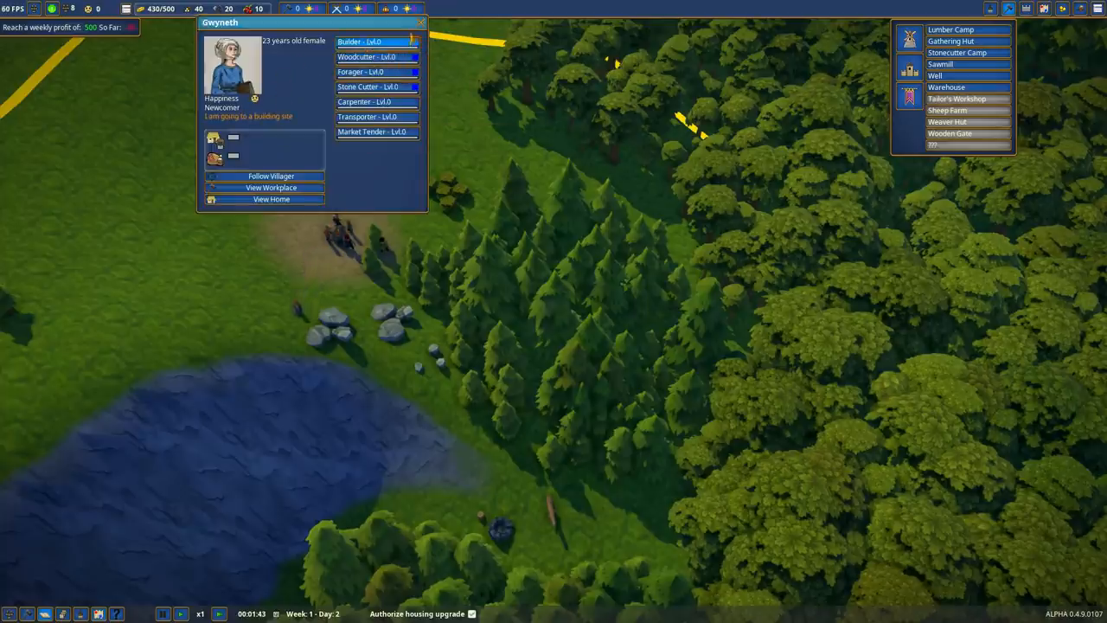
click(418, 21)
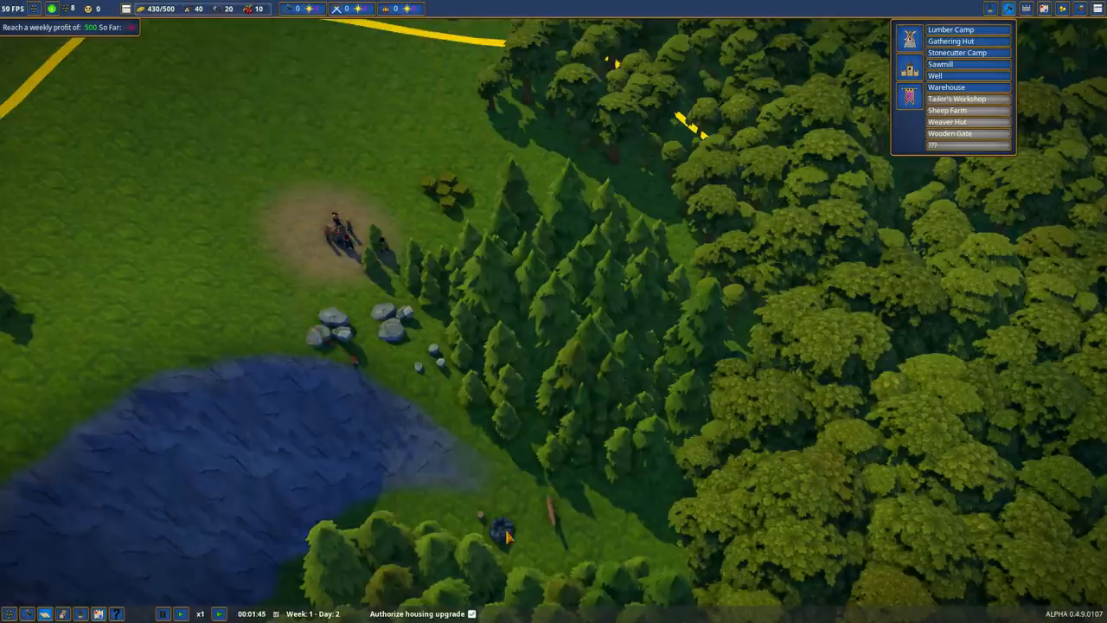
click(502, 538)
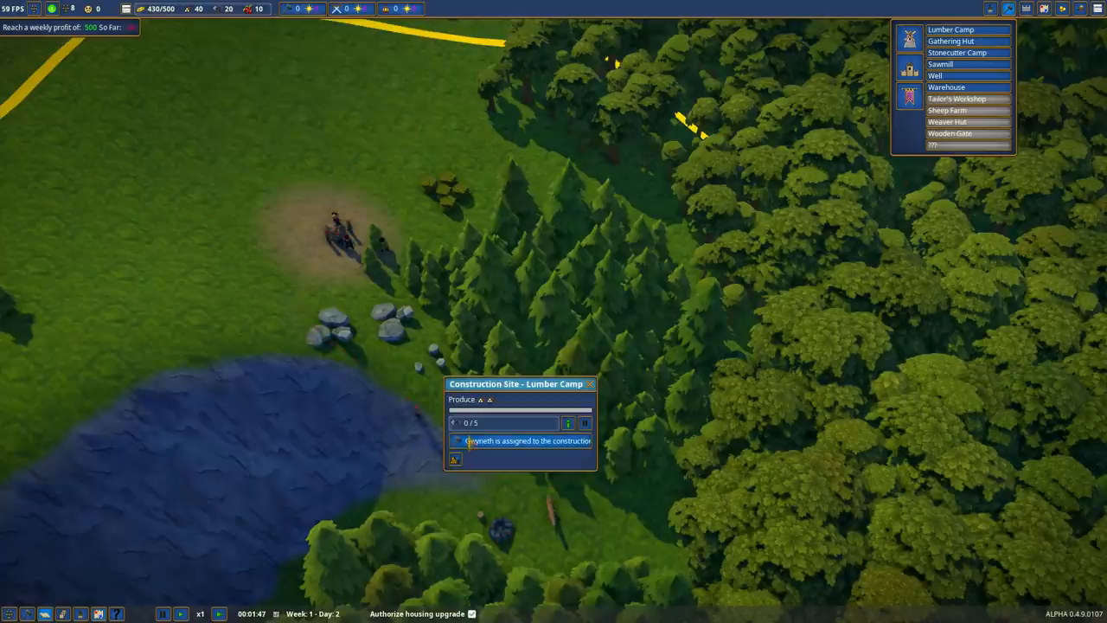
click(593, 381)
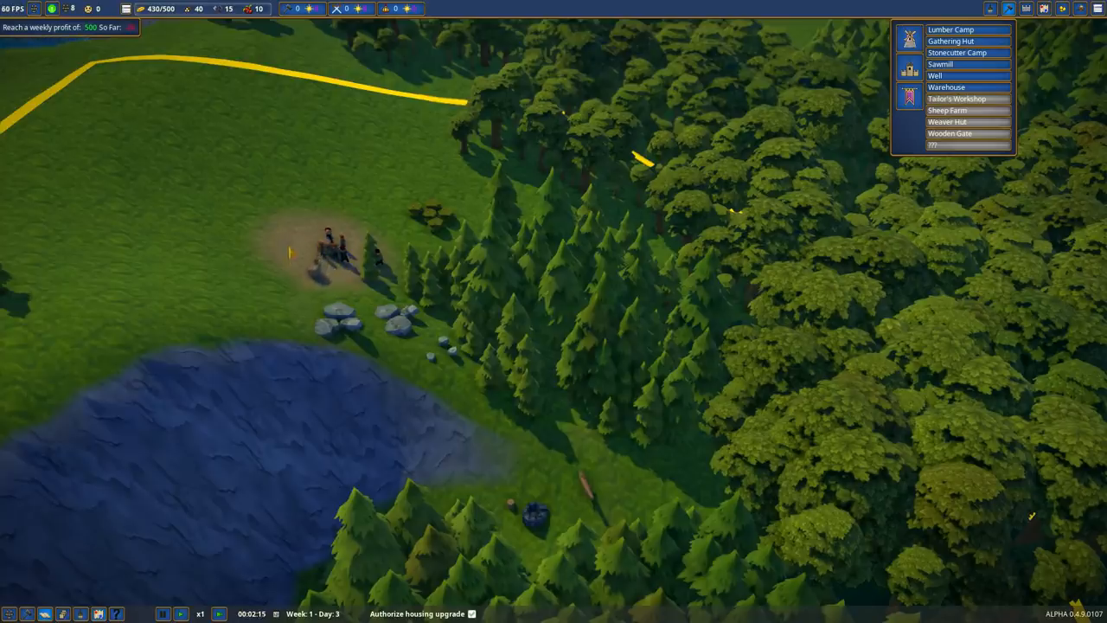
mouse_move(126, 10)
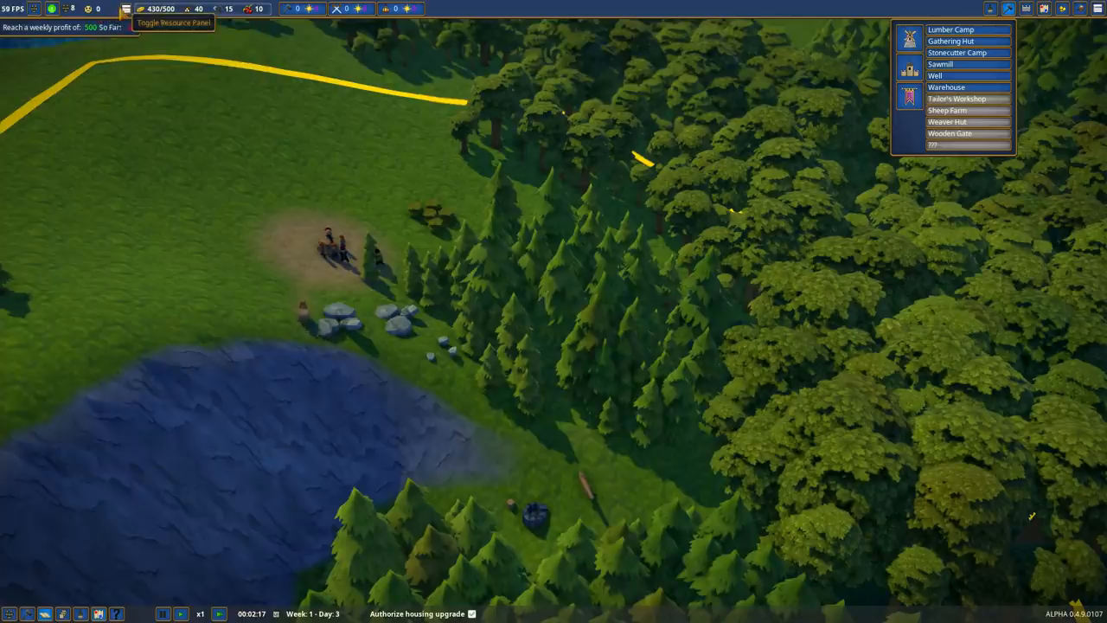
- Show the Resource List with wood stock at 410
click(125, 8)
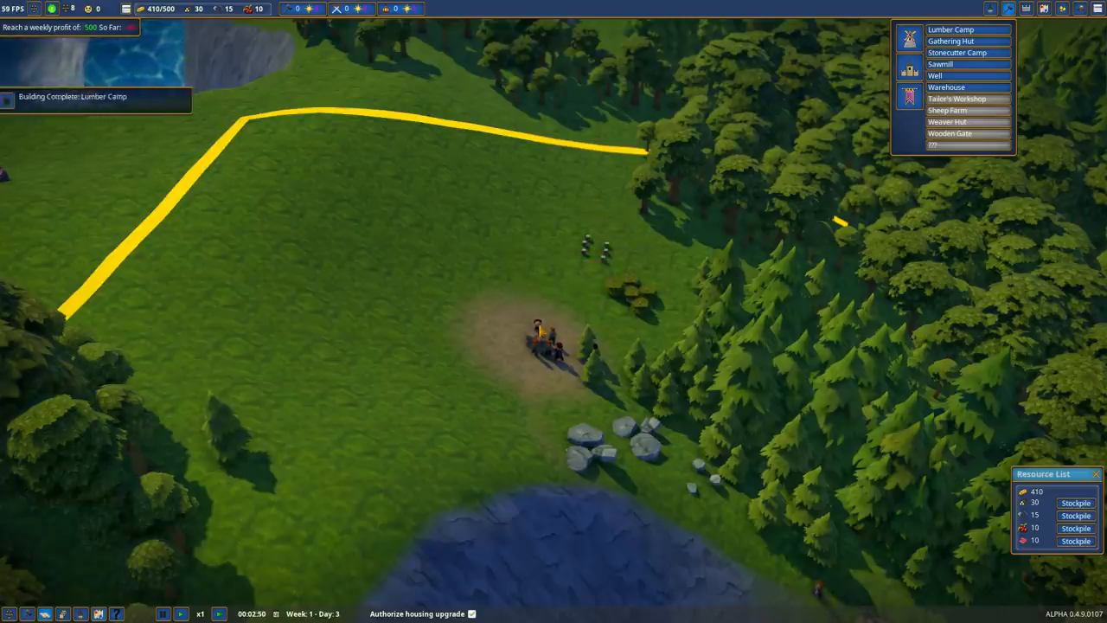
- Inspect a villager near the build area and close their details panel
click(536, 341)
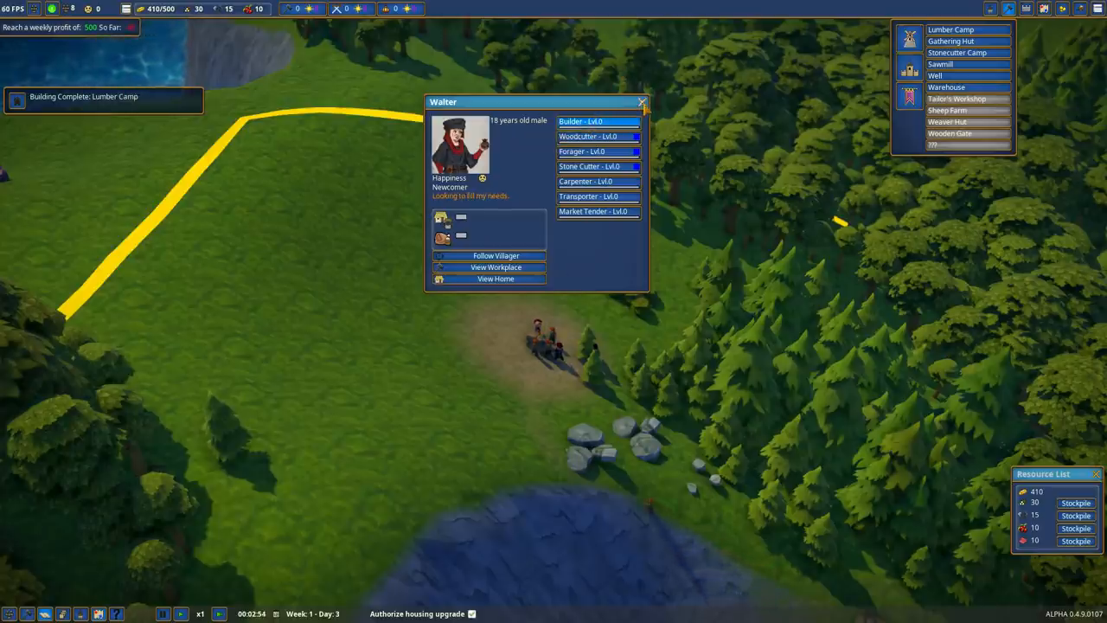
click(640, 103)
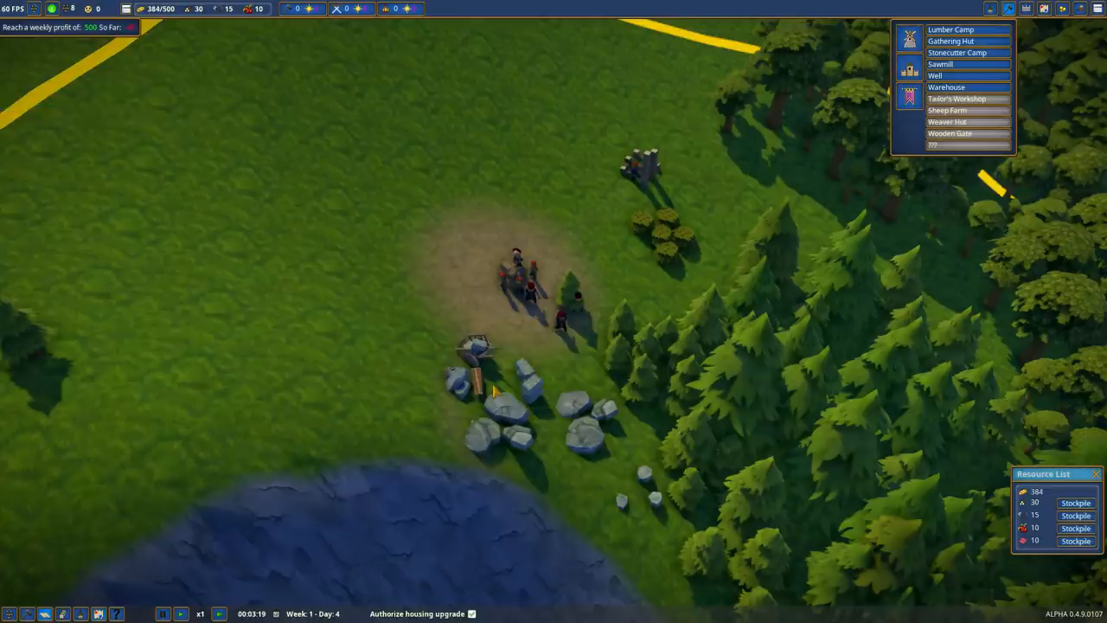
mouse_move(942, 64)
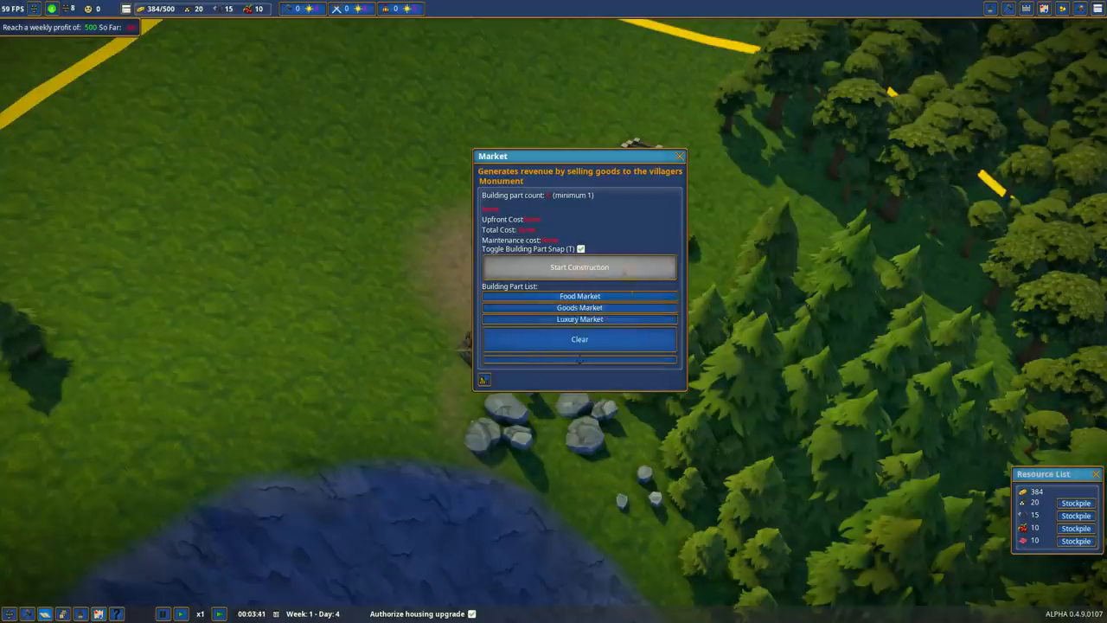
- Place a Food Market stall near the village centre
click(579, 296)
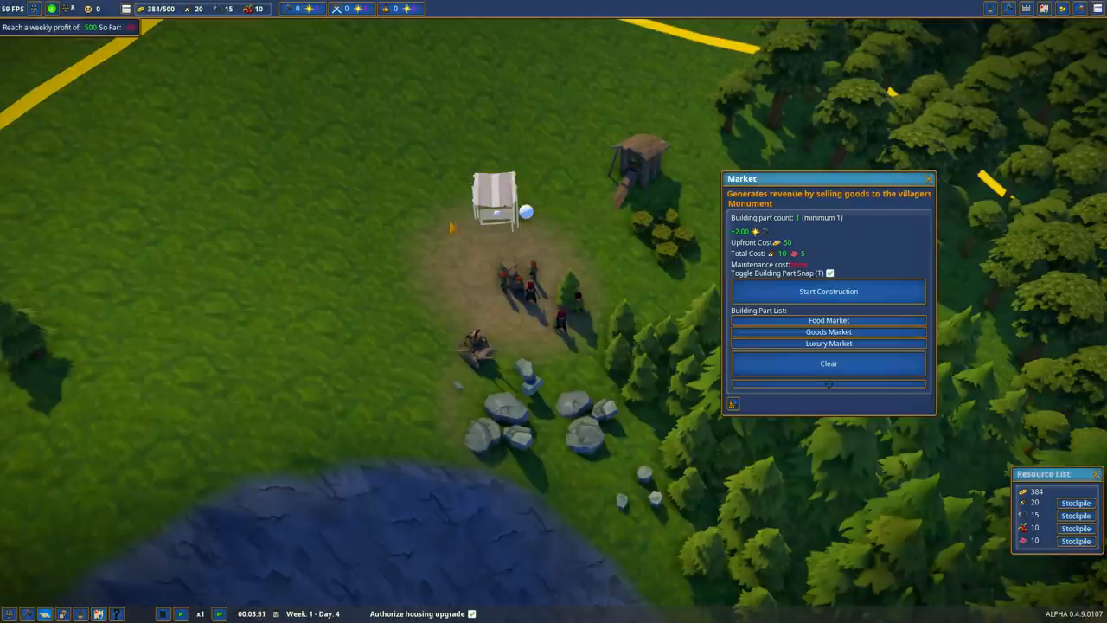
click(828, 291)
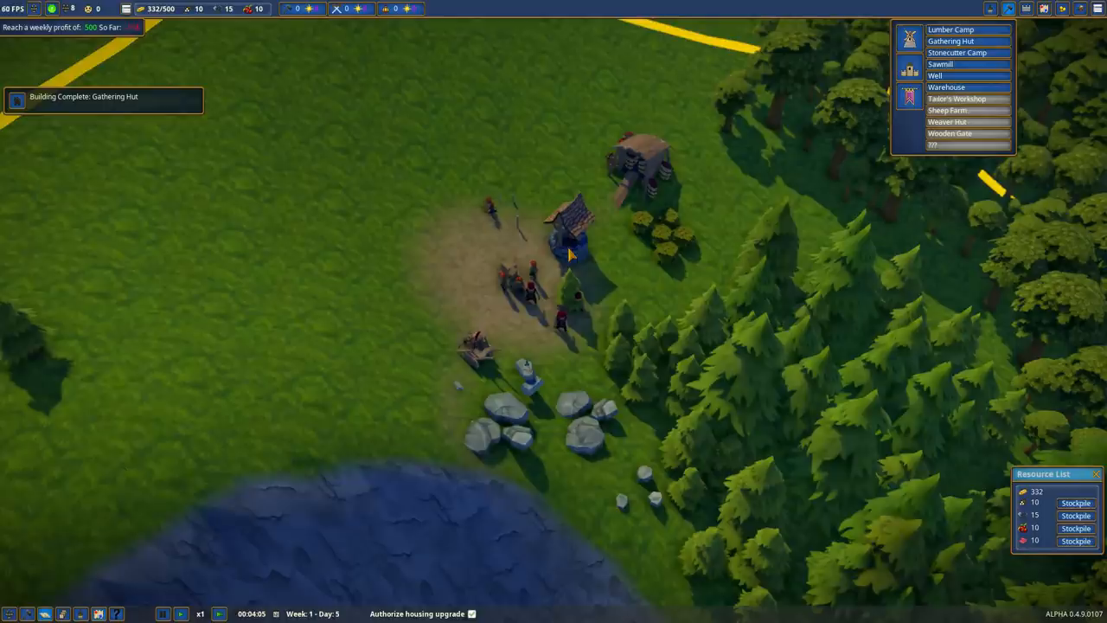
- View the Well construction site status, then close the Stonecutter Camp site panel
click(569, 260)
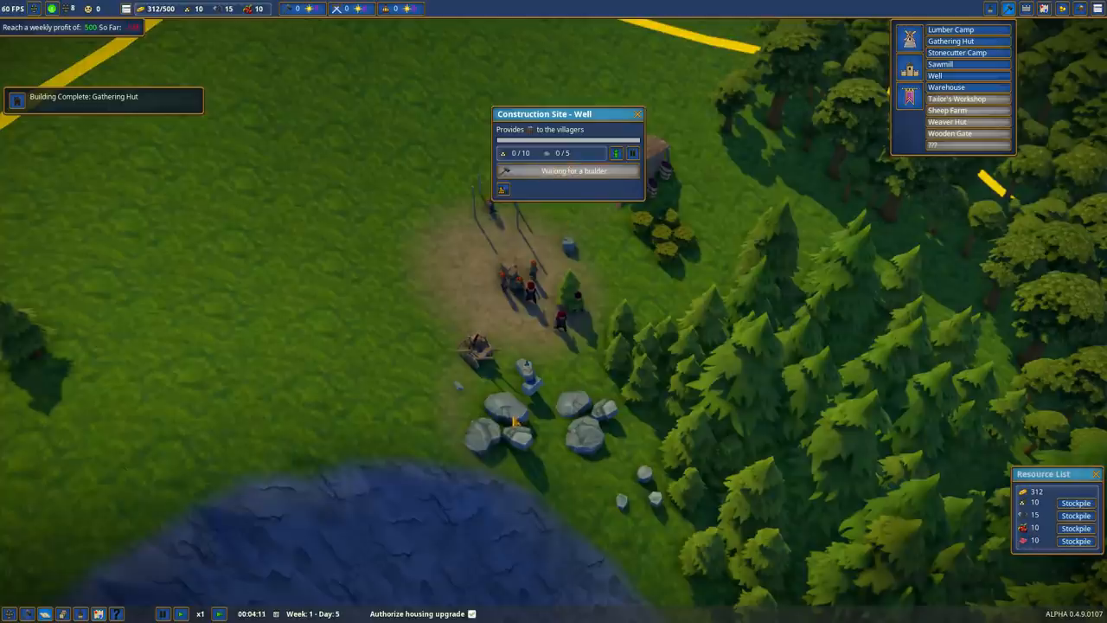
mouse_move(510, 435)
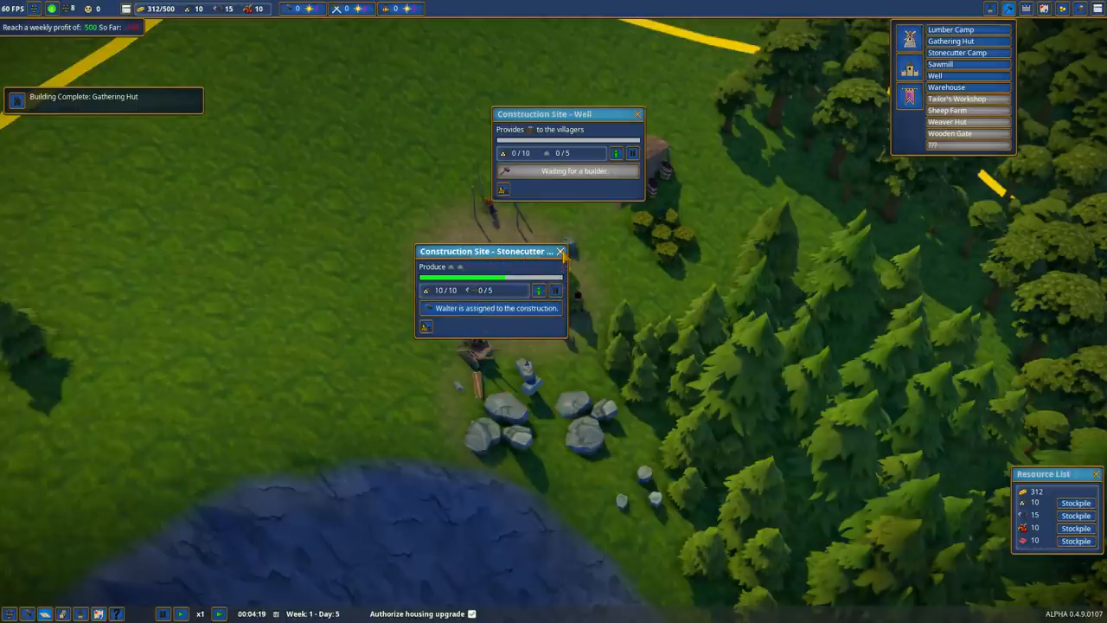
click(562, 251)
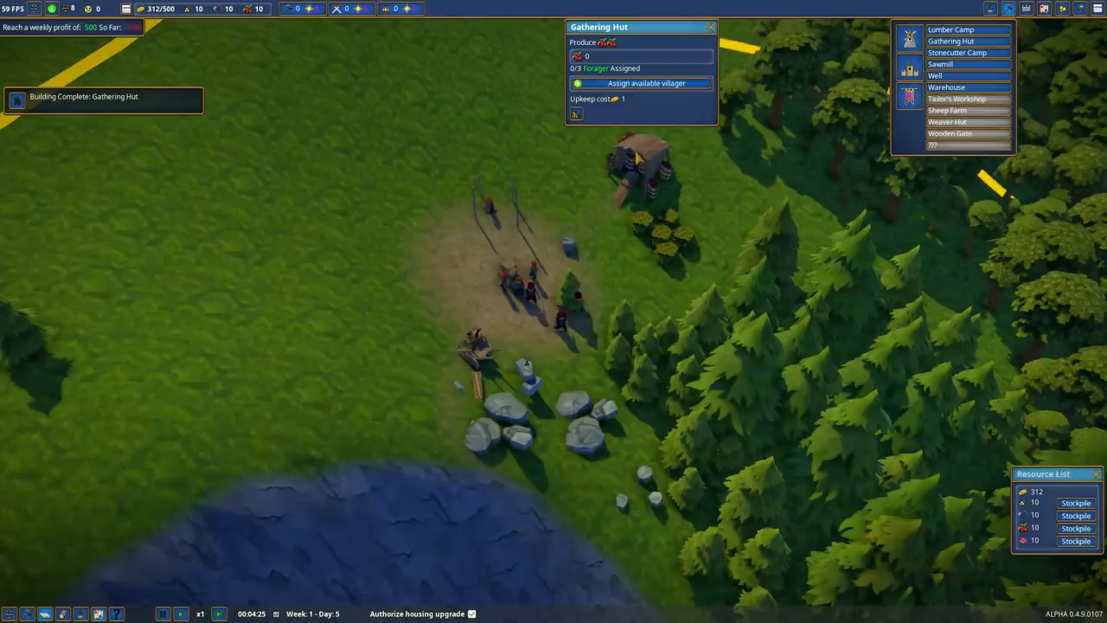
- Assign a forager to the Gathering Hut and a woodcutter to the Lumber Camp
click(642, 83)
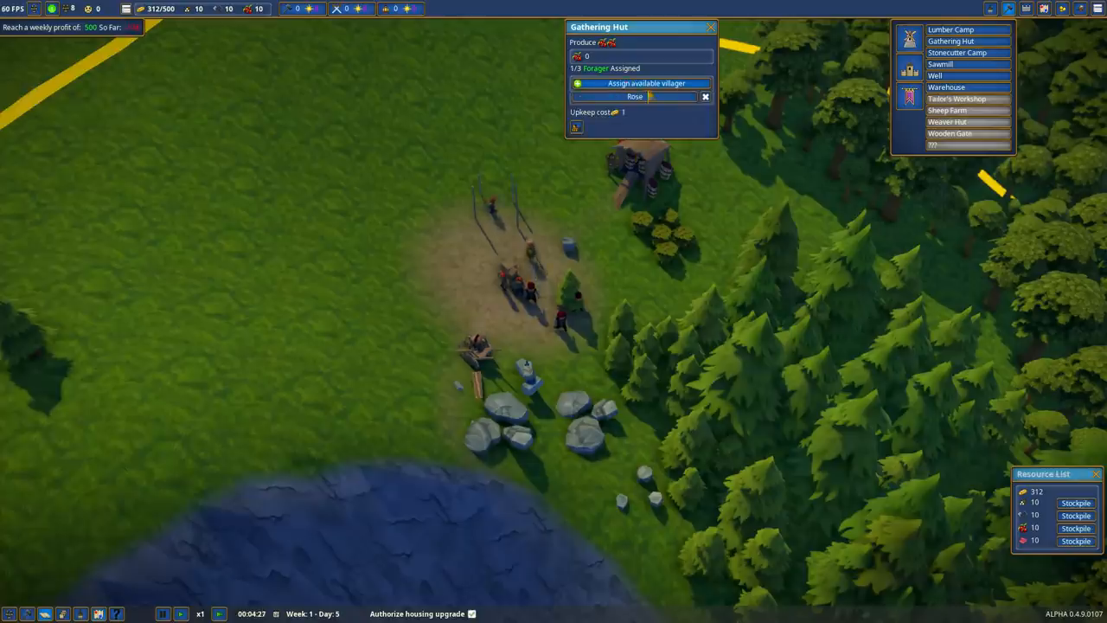
click(710, 28)
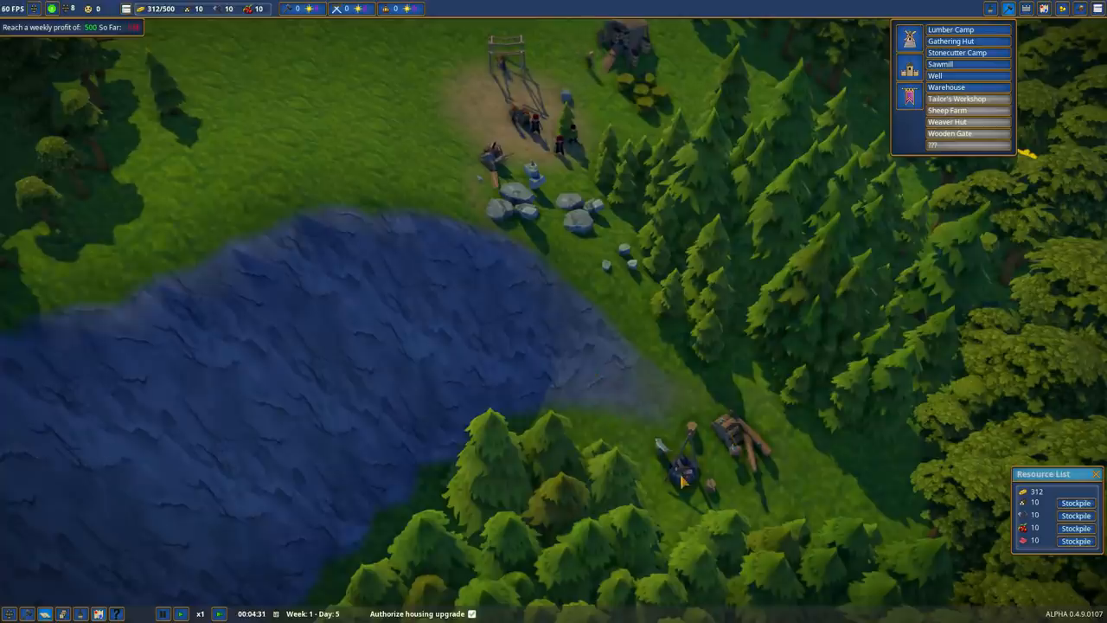
click(730, 449)
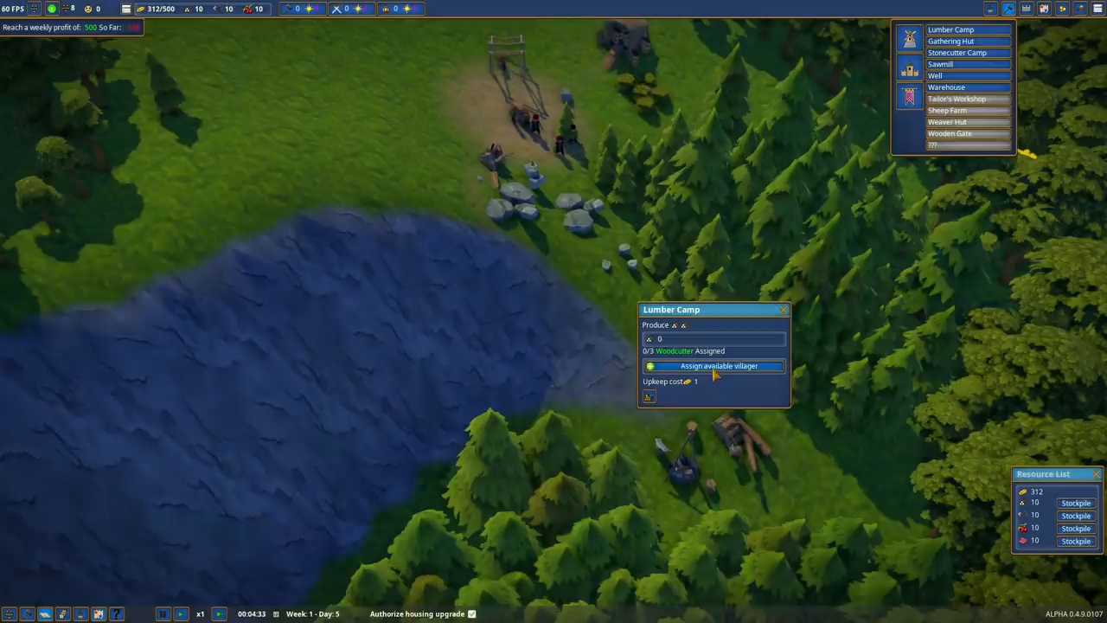
click(714, 366)
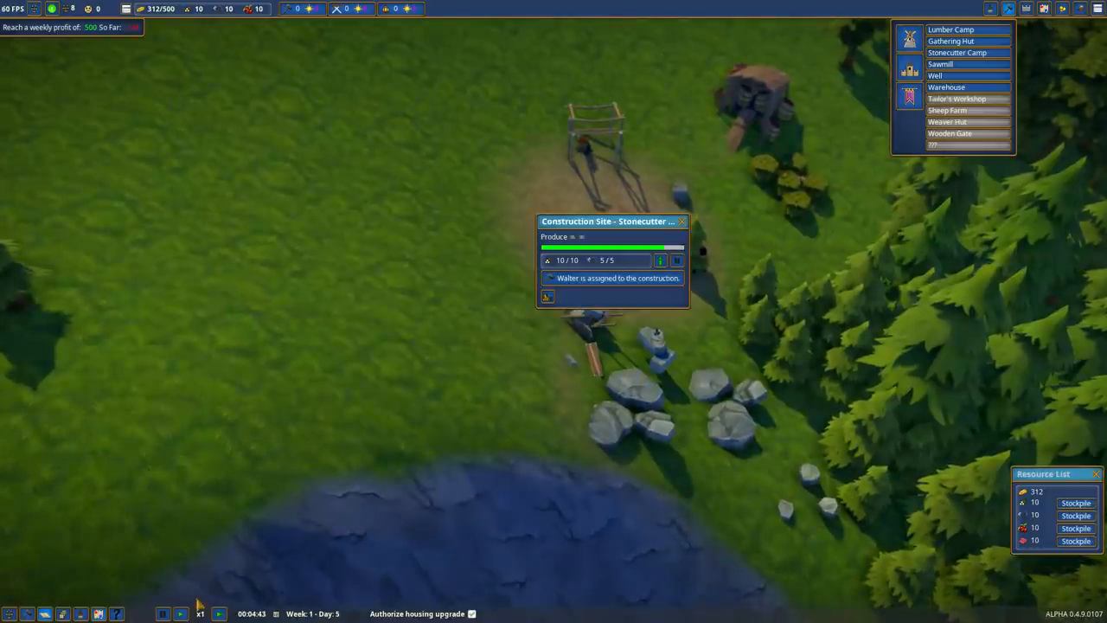
- At x2 speed, assign a stone cutter to the Stonecutter Camp and check the Well site
click(217, 612)
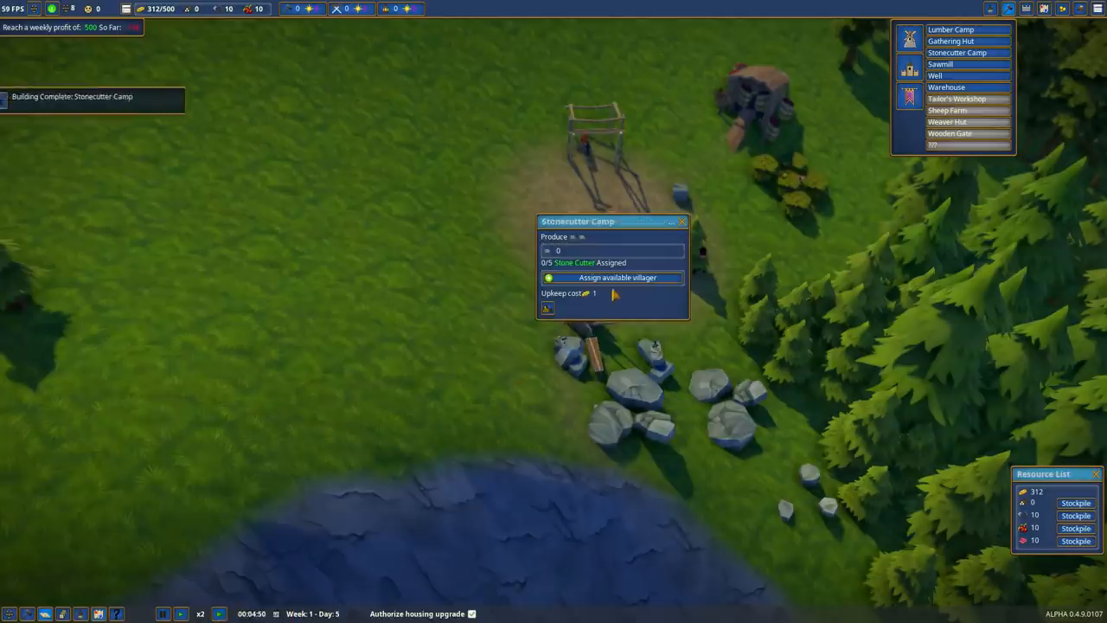
click(612, 278)
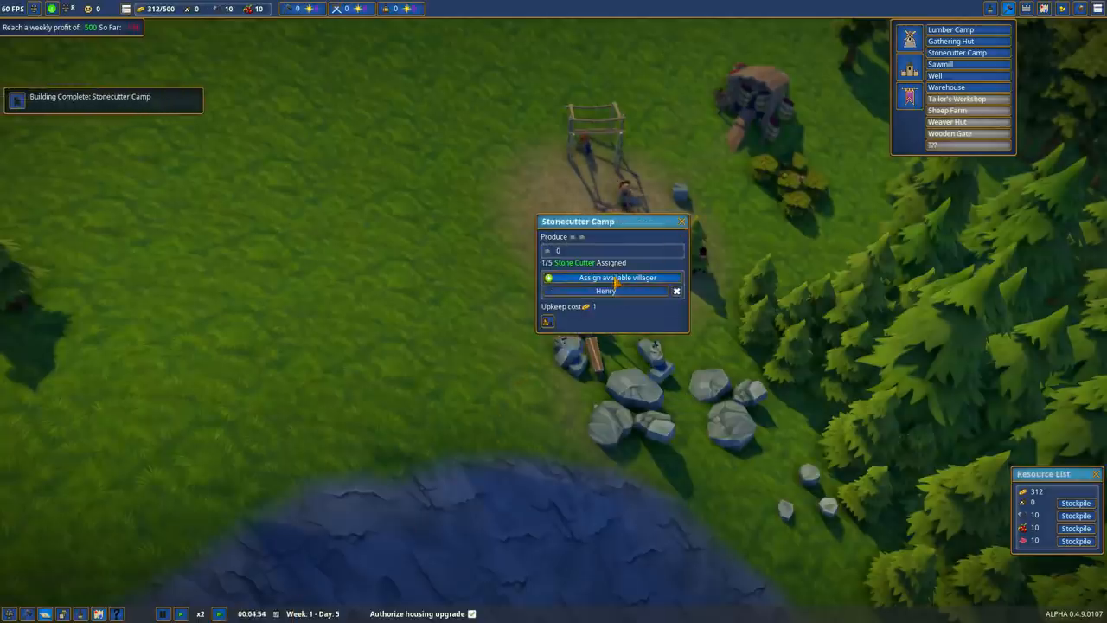
click(680, 222)
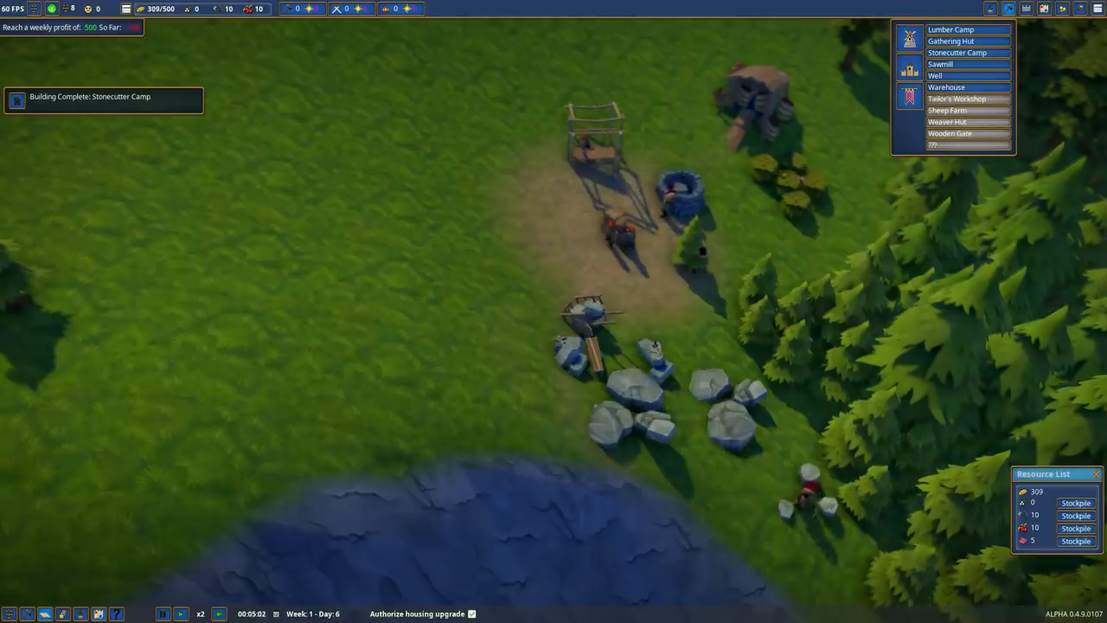
click(677, 199)
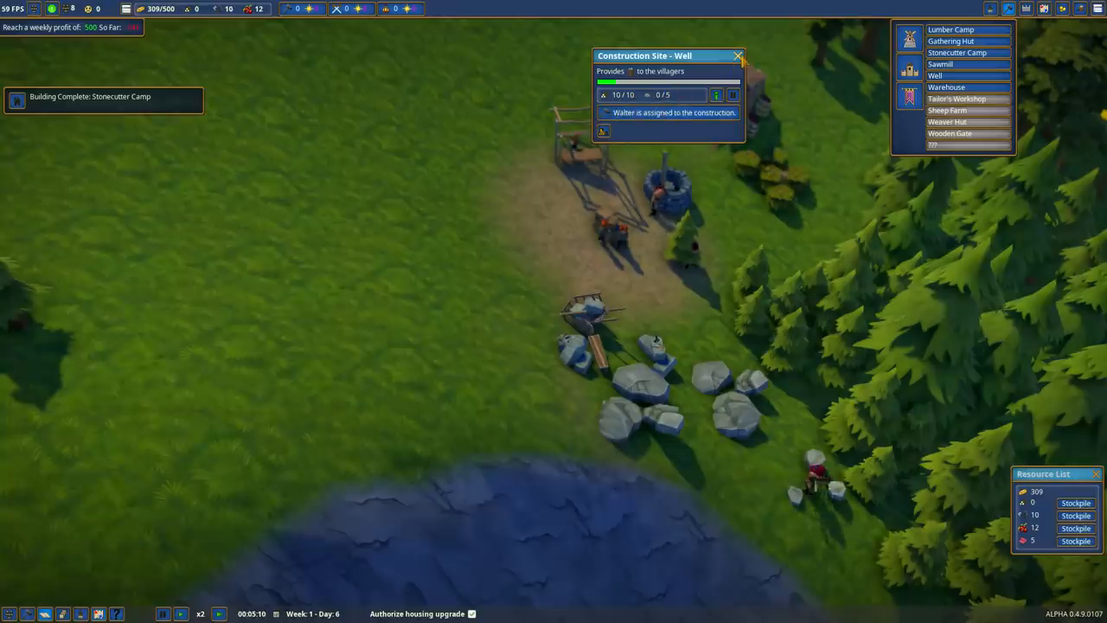
click(735, 55)
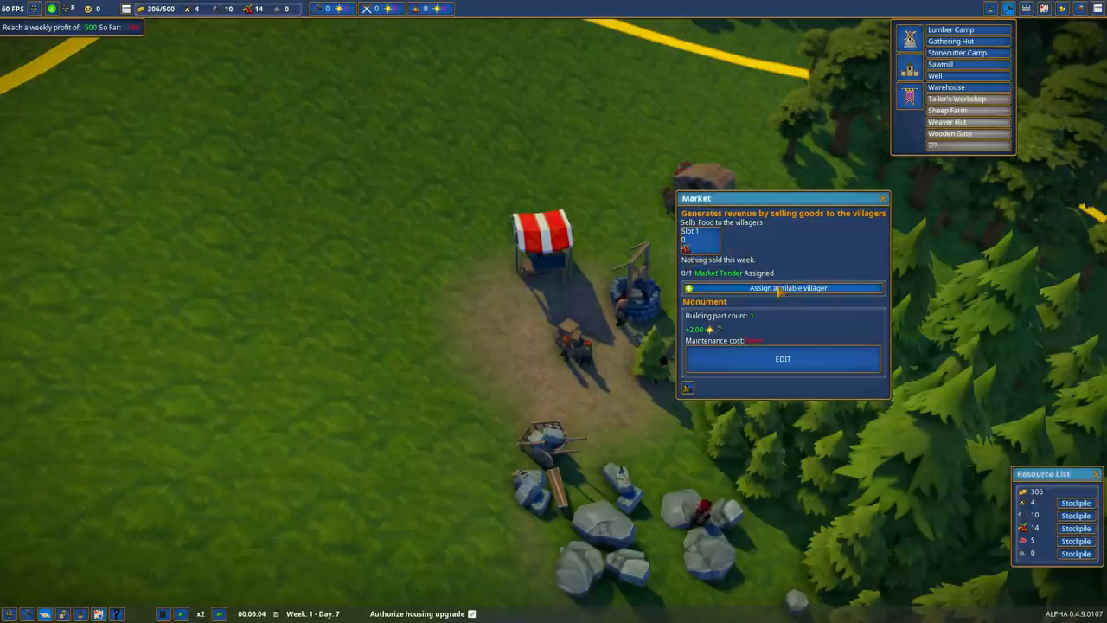
- Assign an available villager as market tender and close the Market panel
click(783, 287)
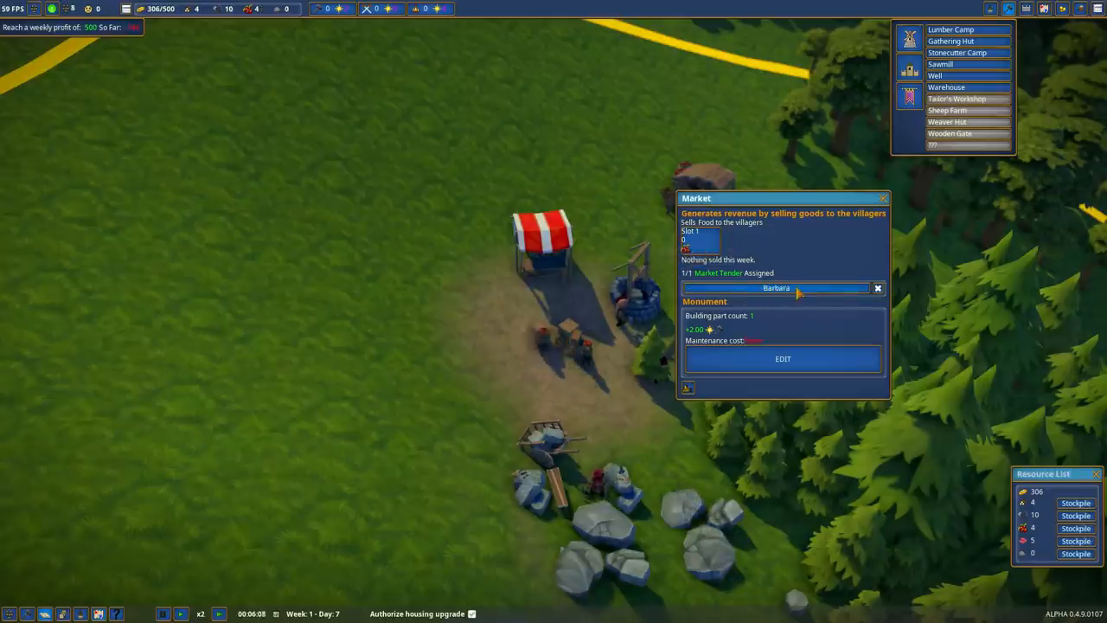
click(883, 198)
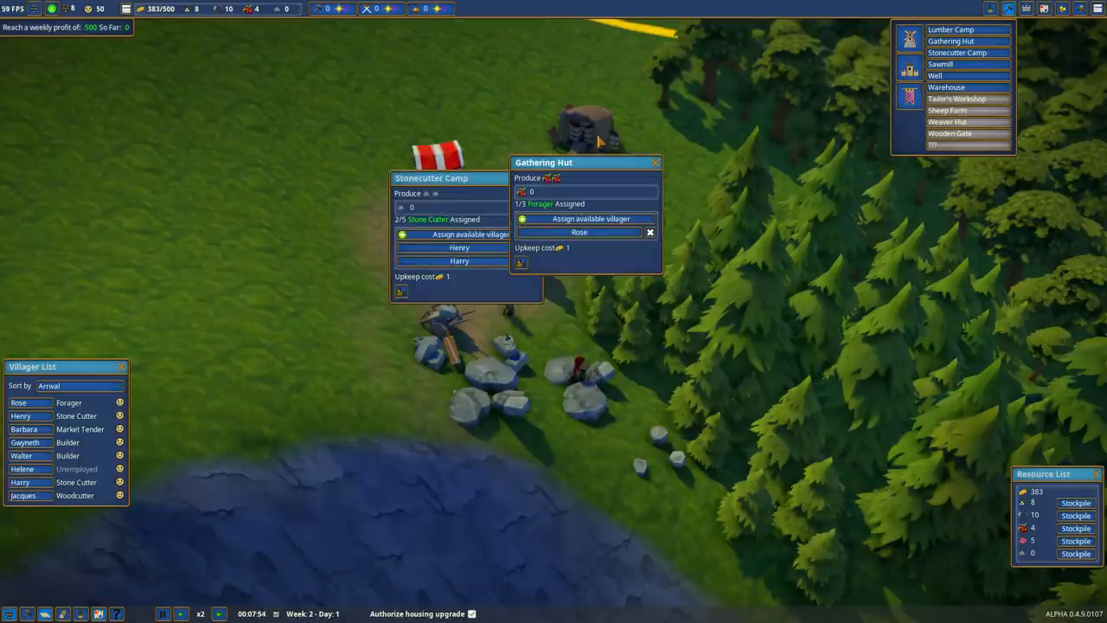
- Close the Gathering Hut and Stonecutter Camp detail panels
click(649, 161)
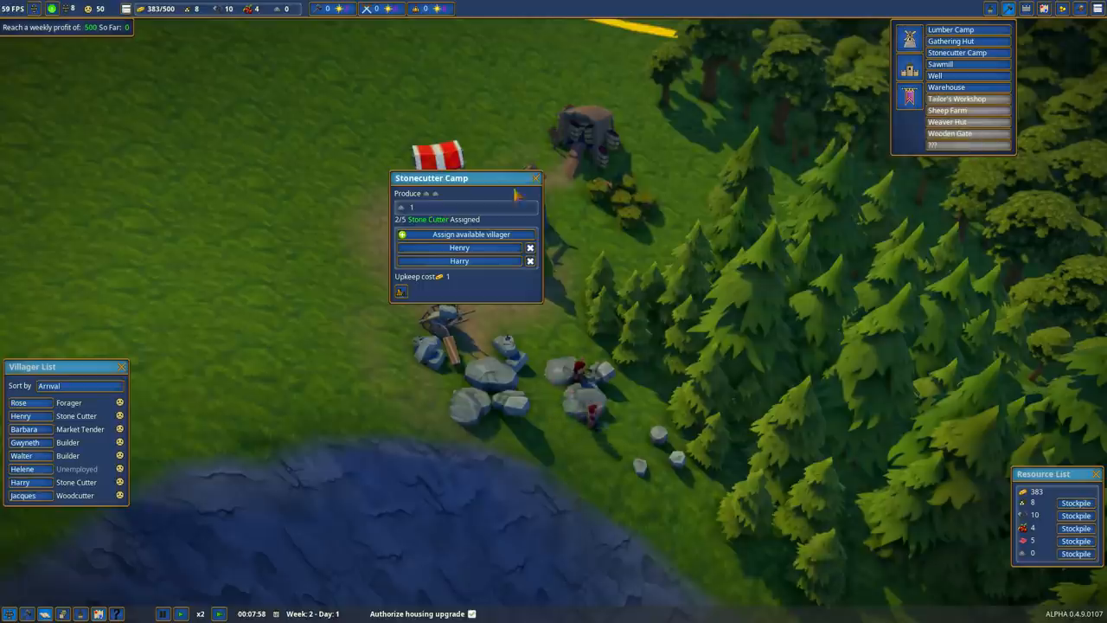
click(535, 177)
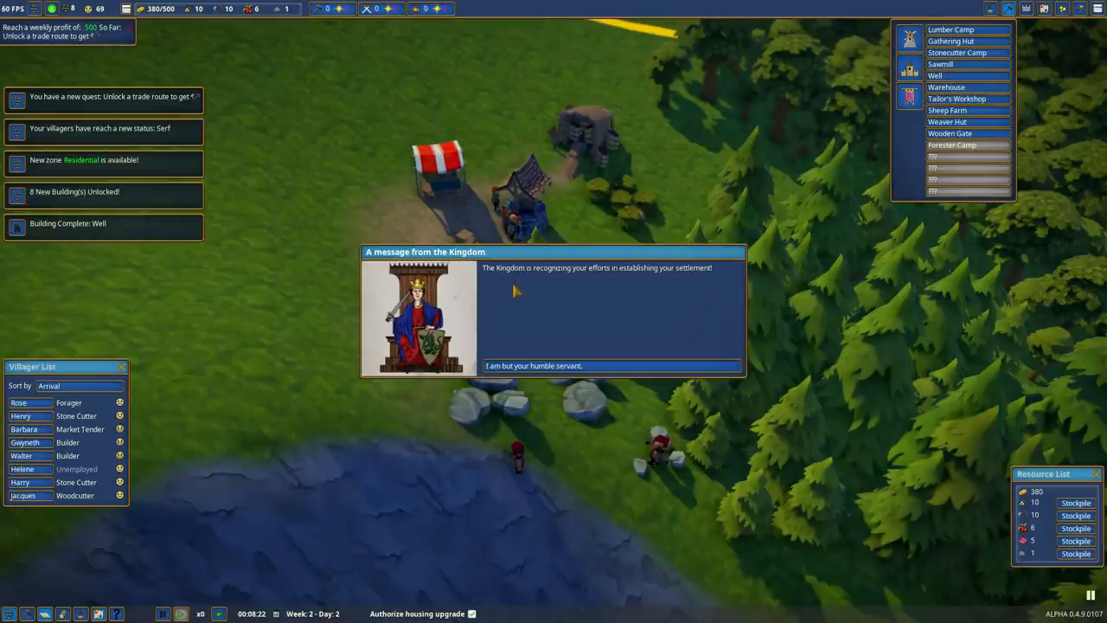
mouse_move(502, 285)
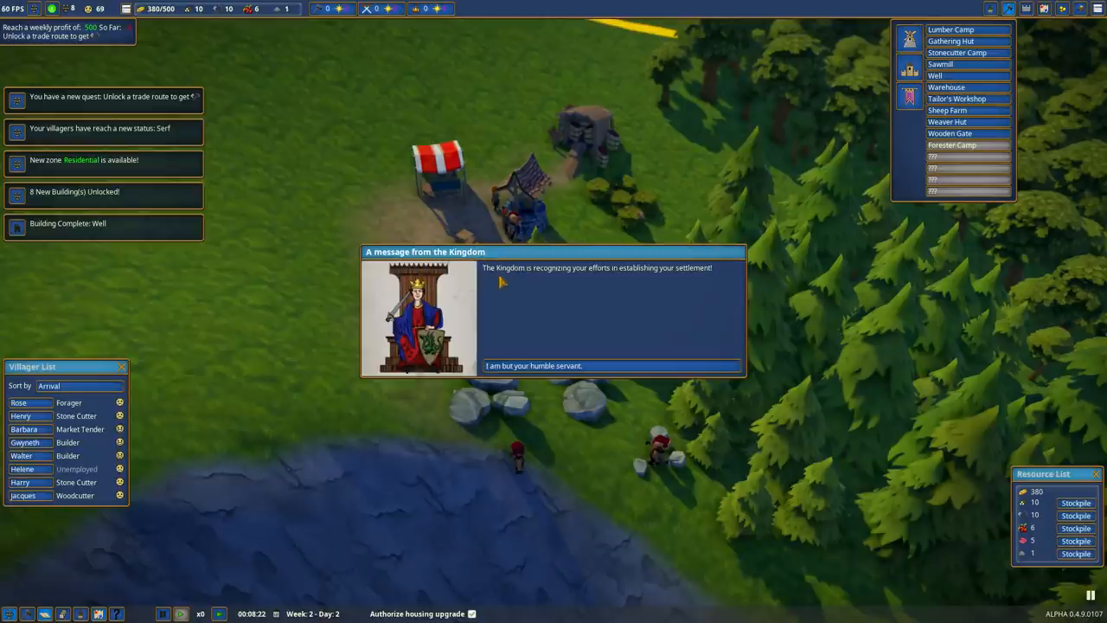
mouse_move(683, 284)
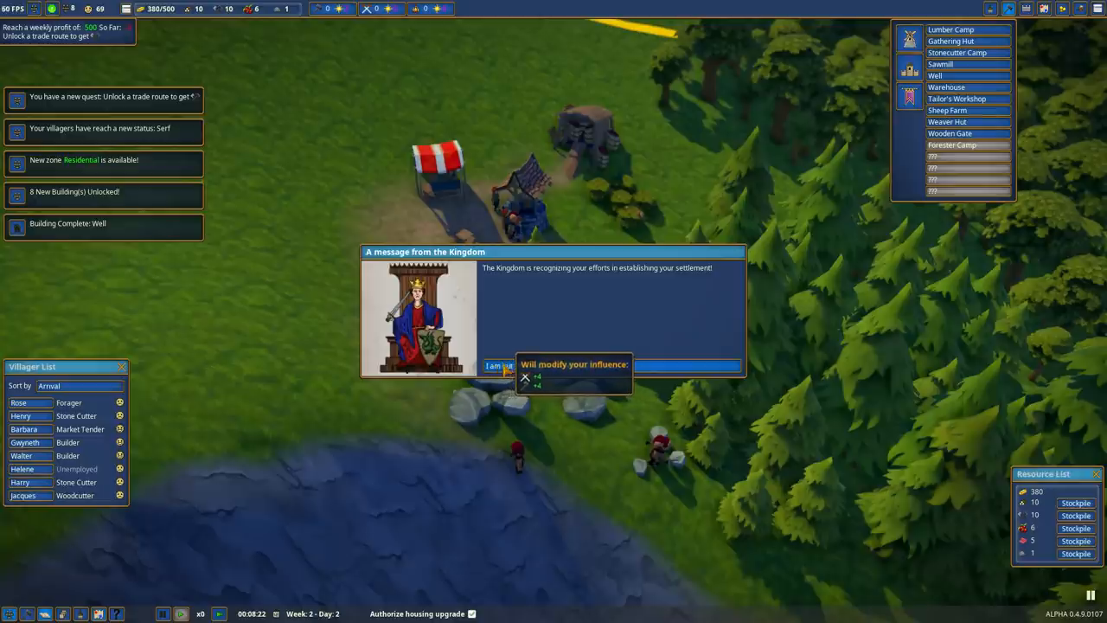
- Reply 'I am but your humble servant' to the Kingdom's recognition message
click(496, 366)
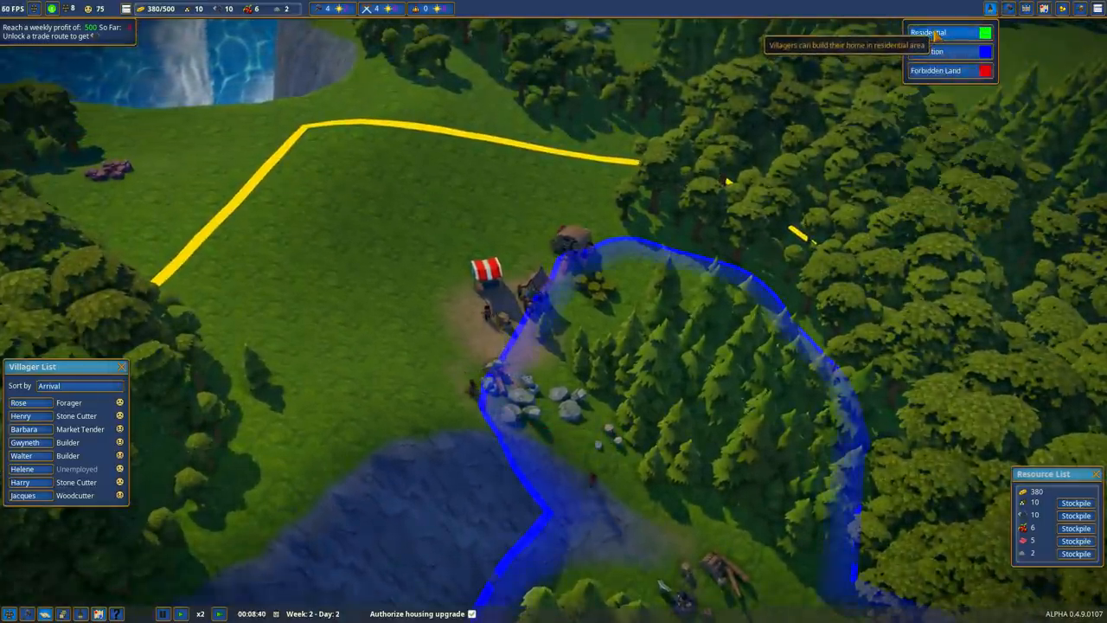
- Paint a Residential zone, sort the villager list by Happiness, and select Helene
click(934, 32)
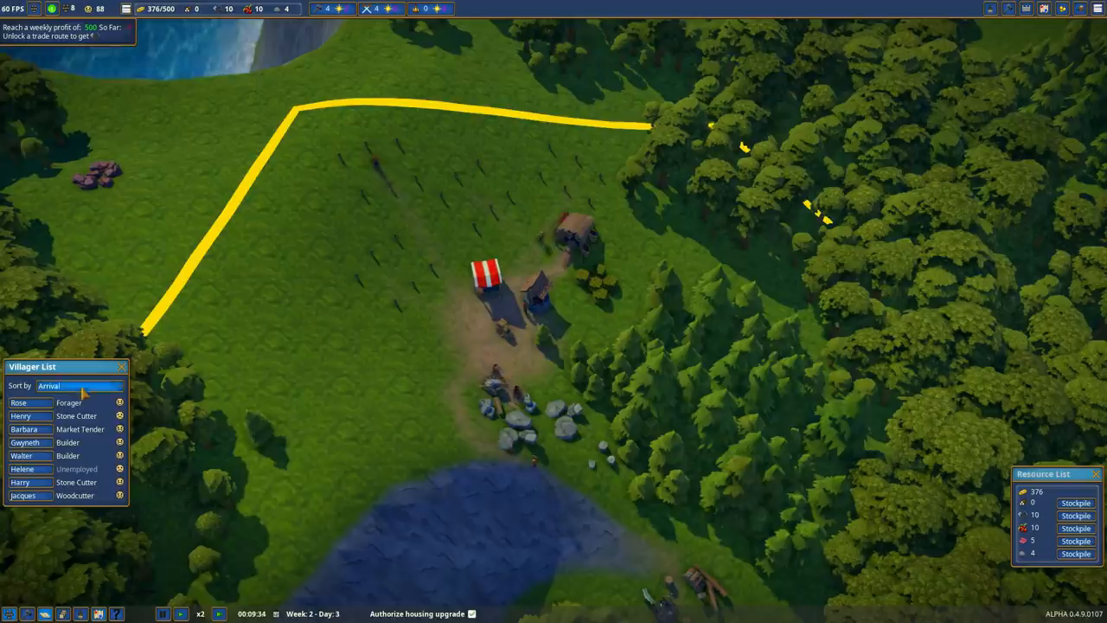
click(77, 385)
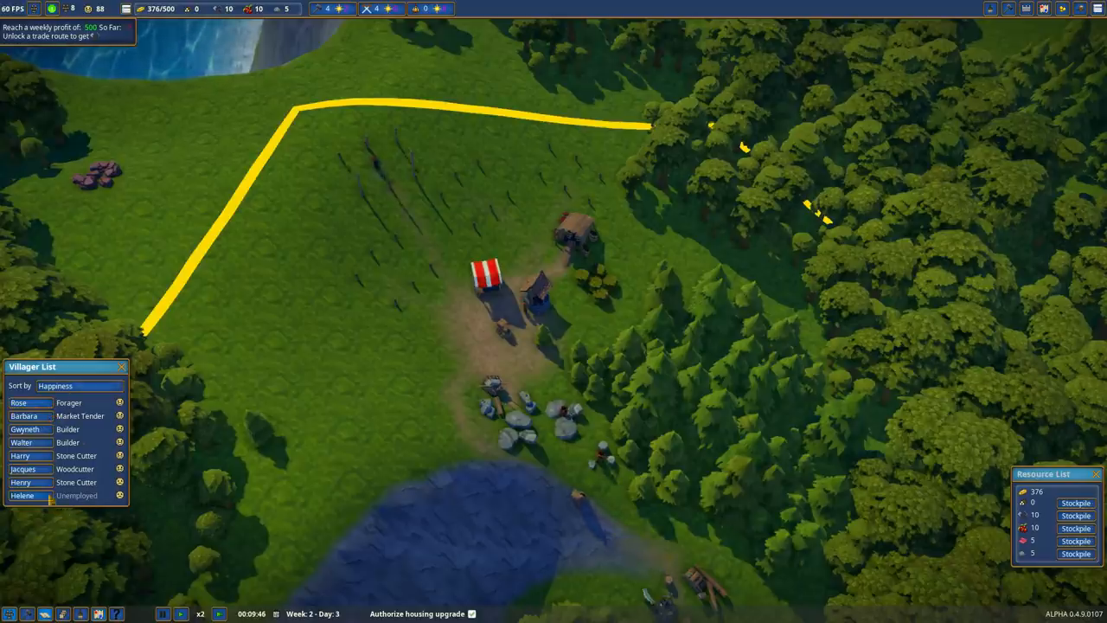
click(24, 482)
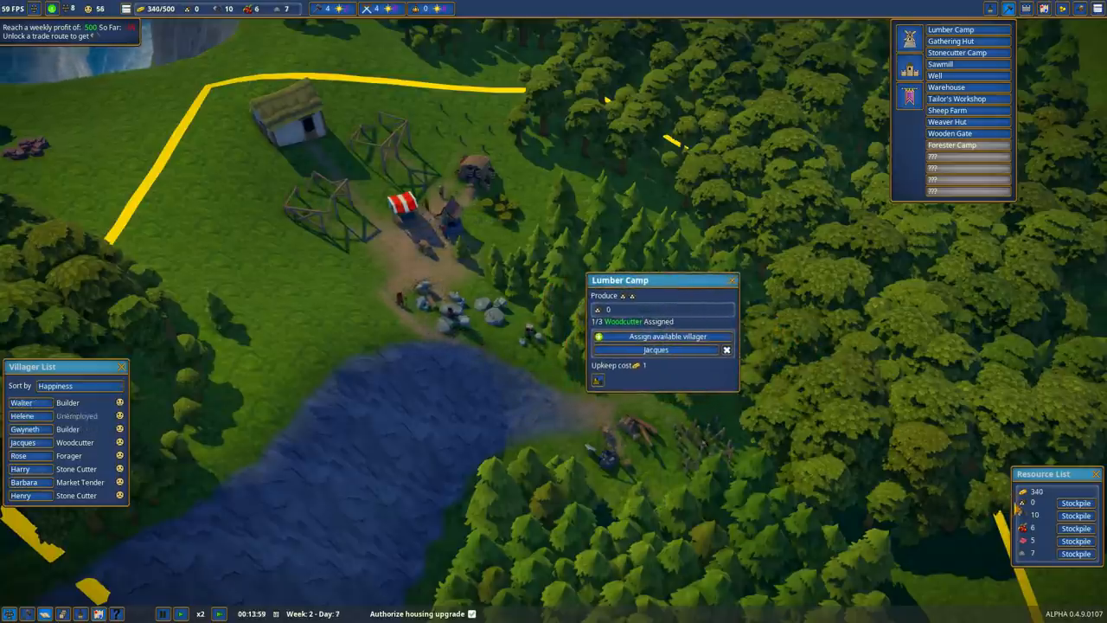
- Assign Helene as the Lumber Camp's second woodcutter and close its panel
click(661, 336)
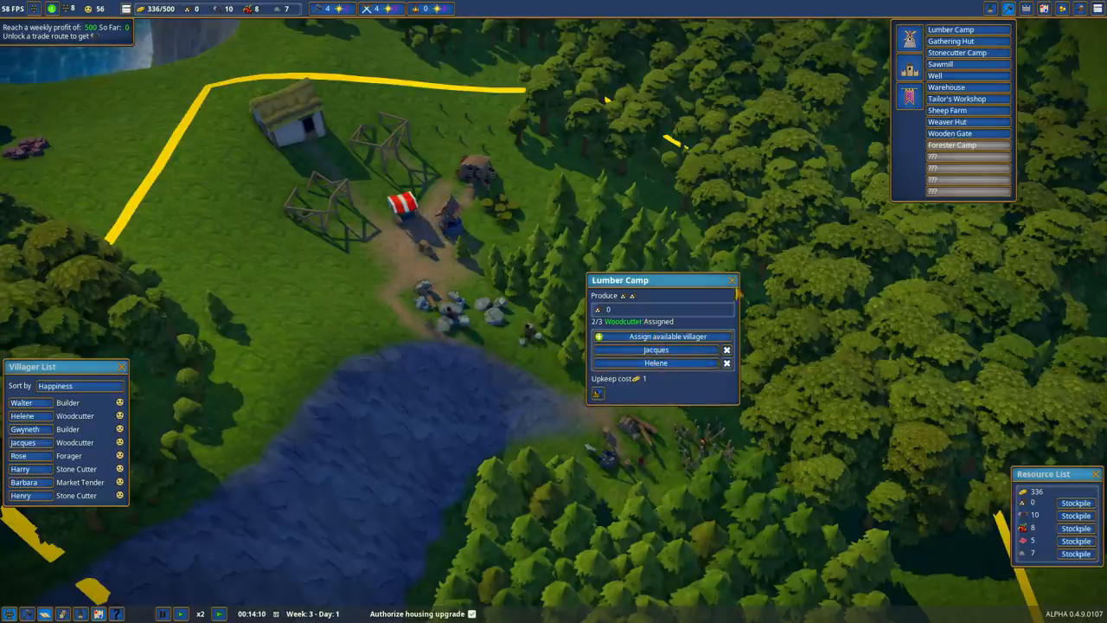
click(732, 280)
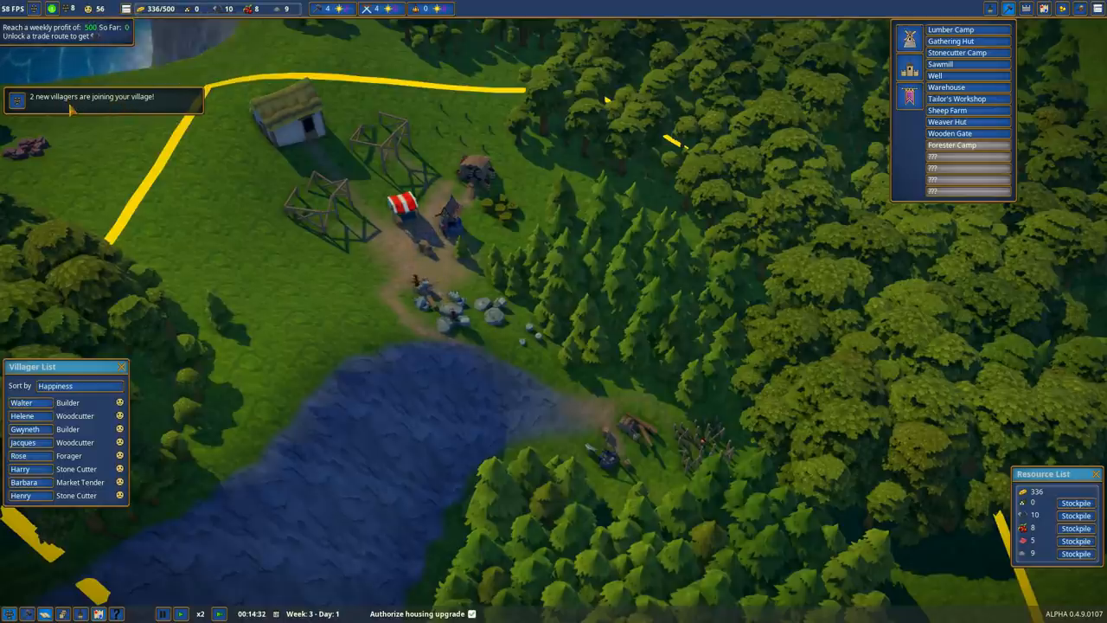
mouse_move(87, 9)
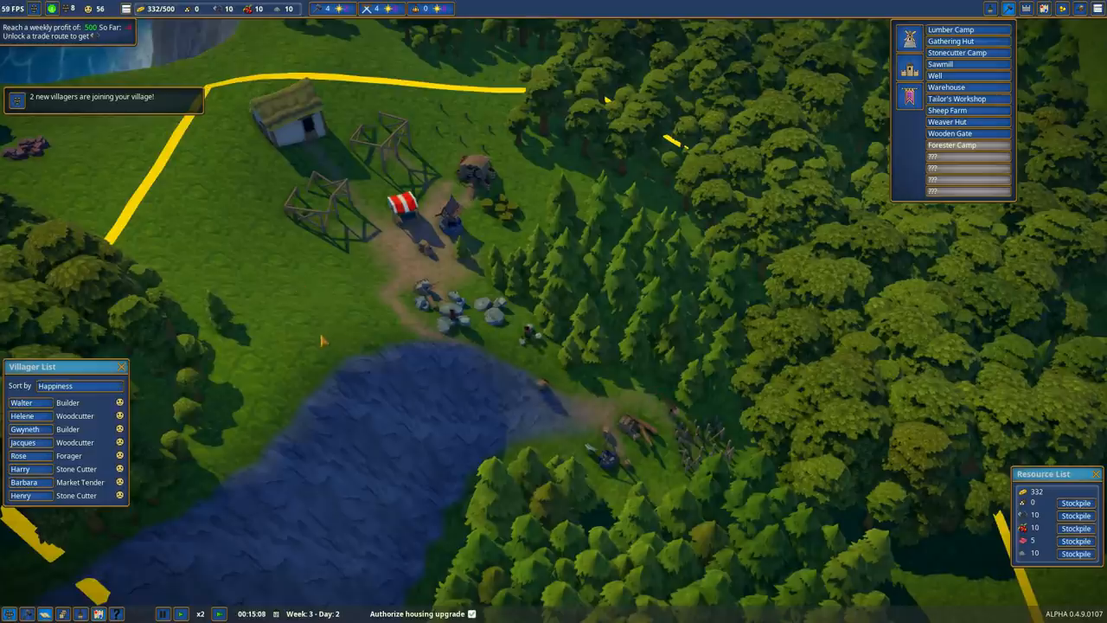
mouse_move(89, 7)
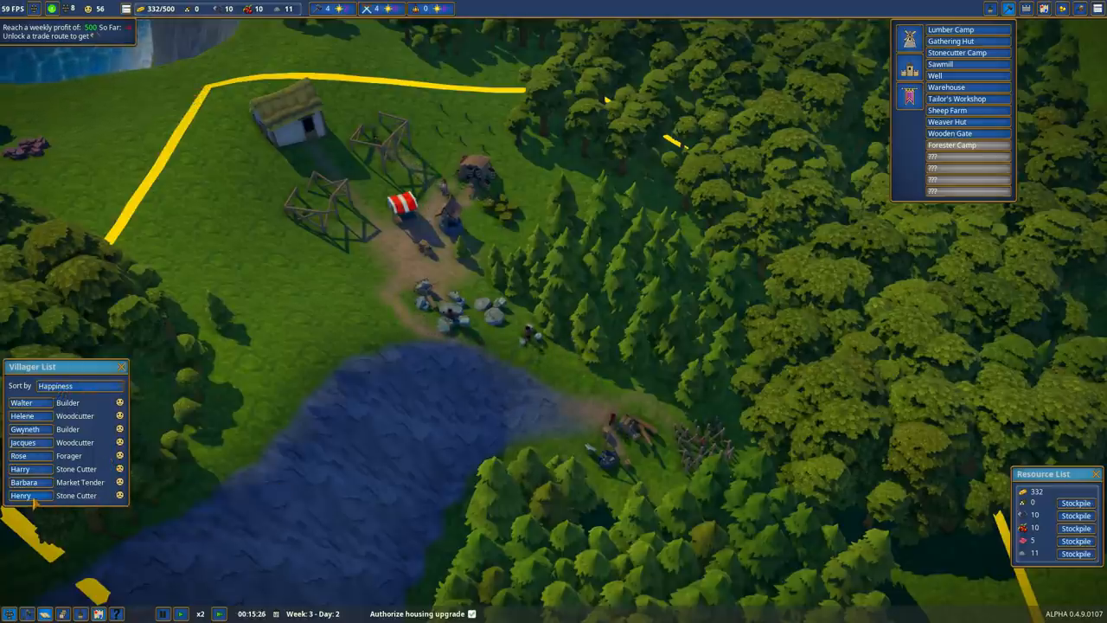
- View stone cutter Henry's villager profile, then close it
click(21, 496)
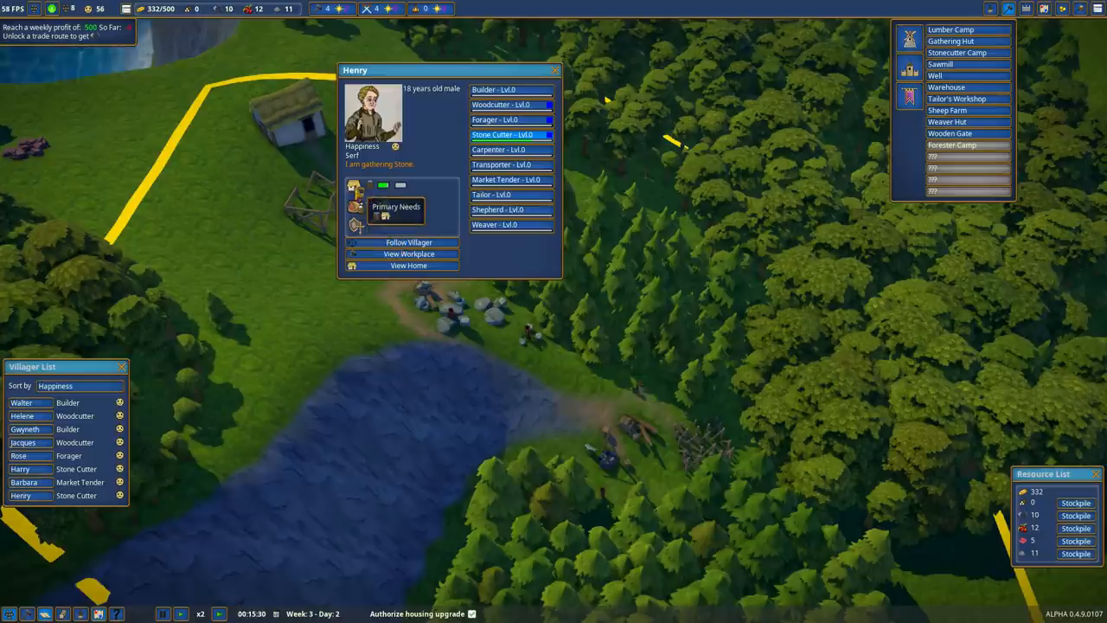
click(554, 69)
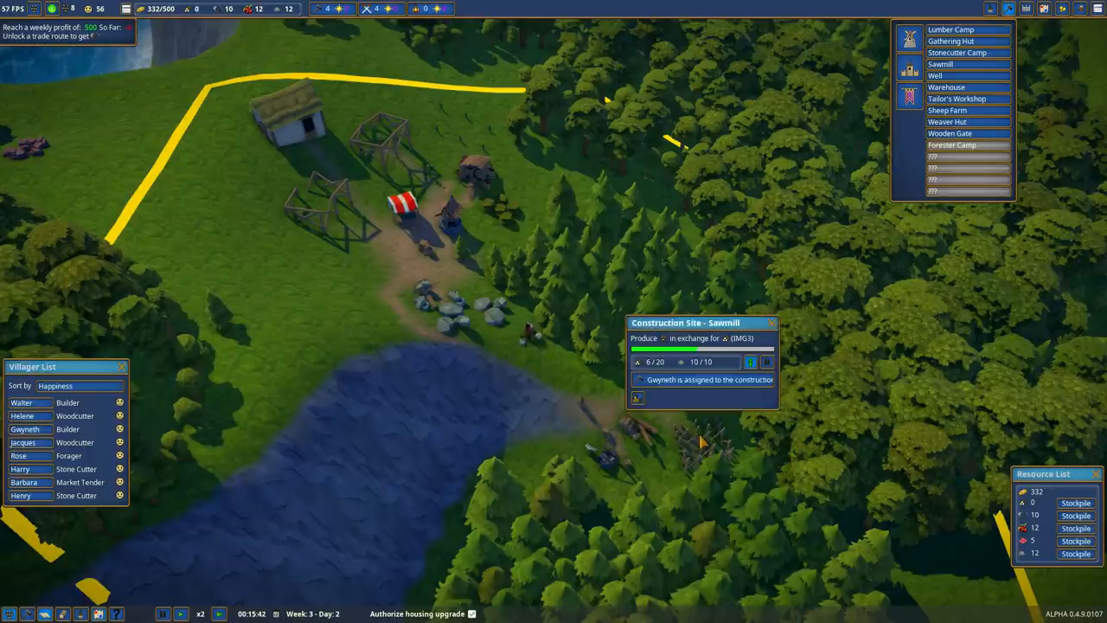
- Close the Sawmill construction panel and assign George as the Sawmill's carpenter
click(771, 323)
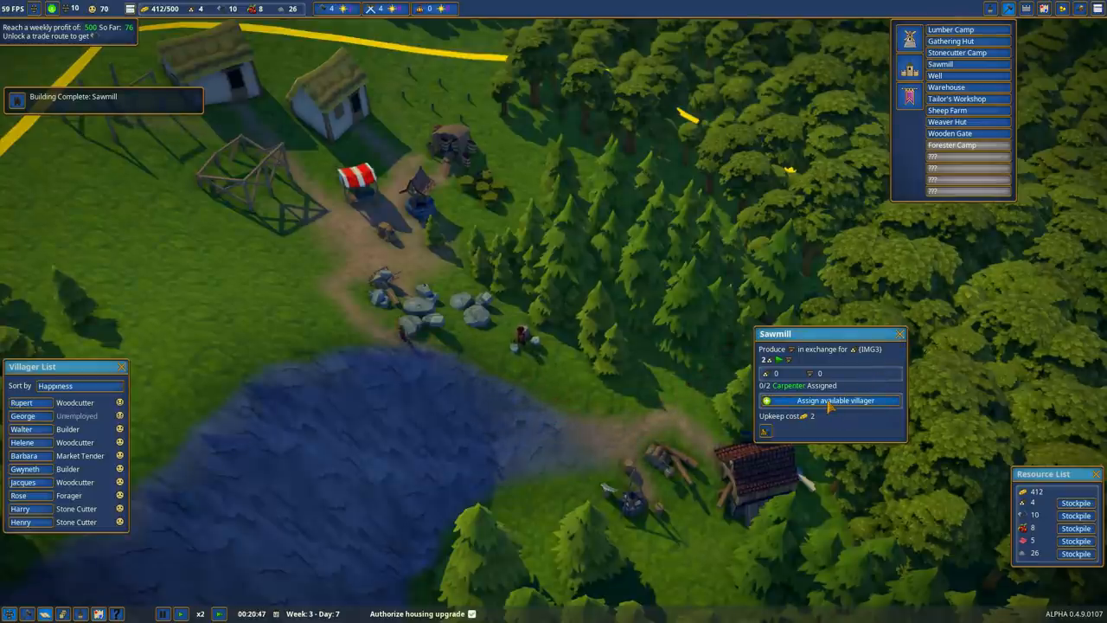
click(829, 400)
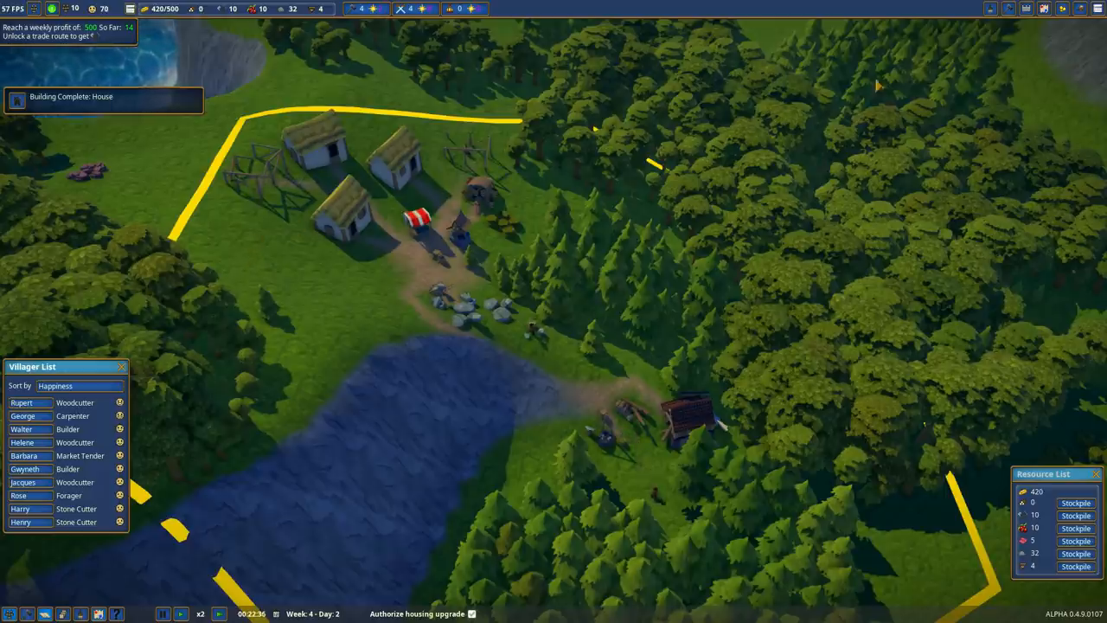
click(1084, 10)
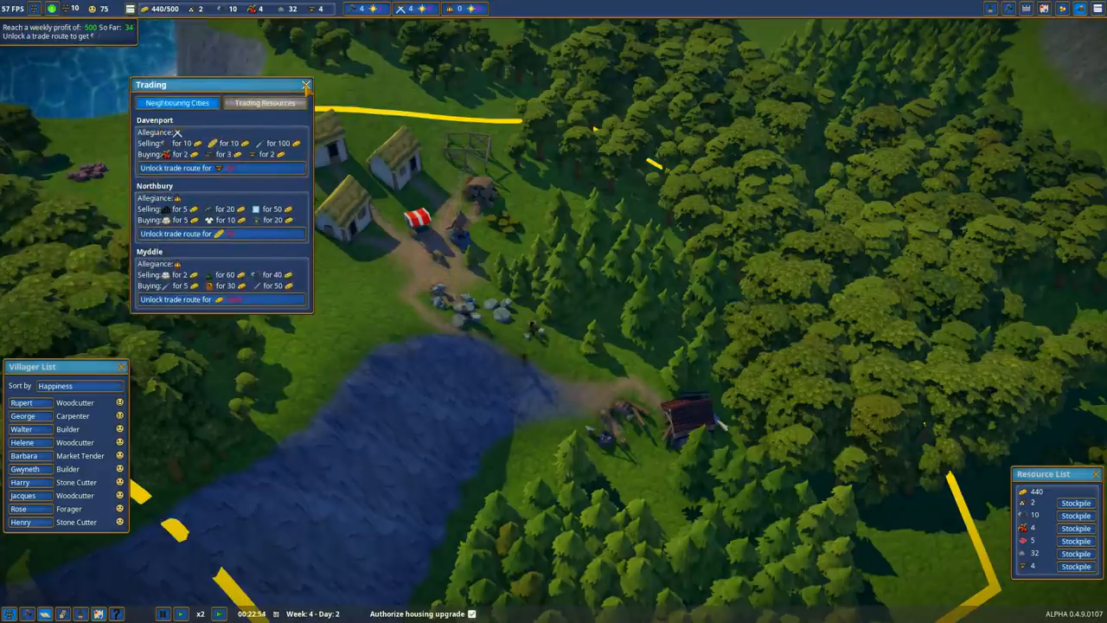
click(306, 83)
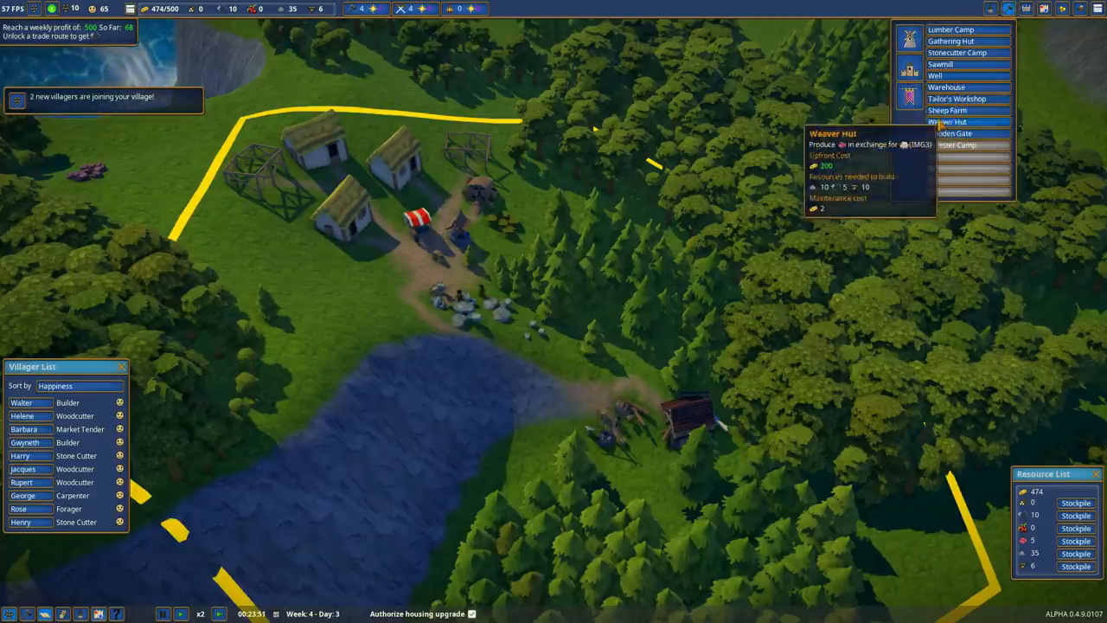
mouse_move(961, 86)
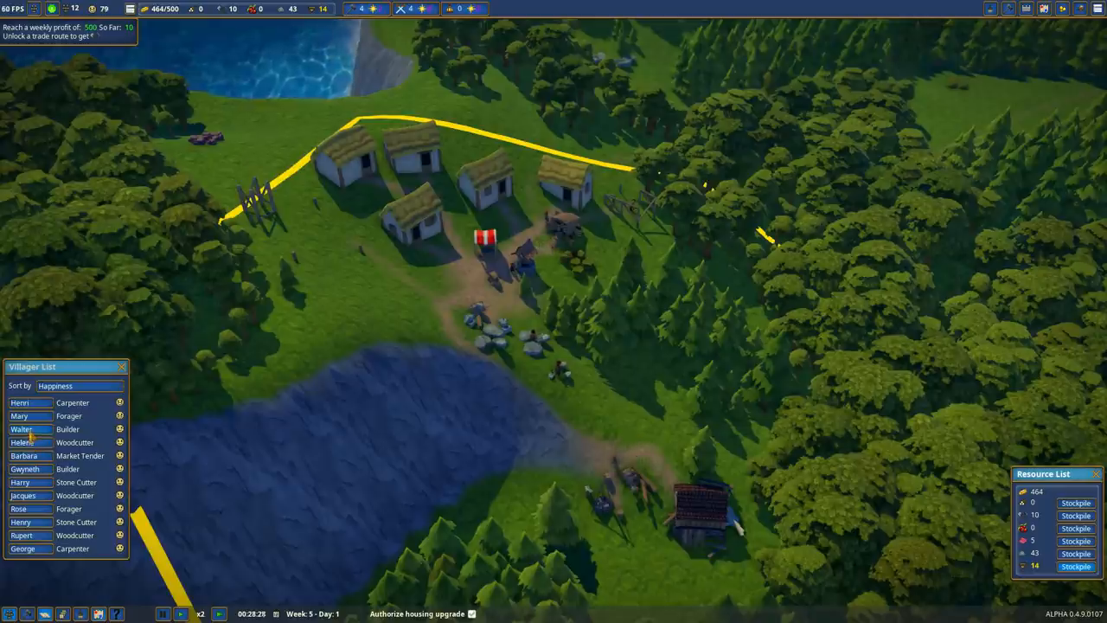
- View builder Walter's villager profile, then close it
click(21, 429)
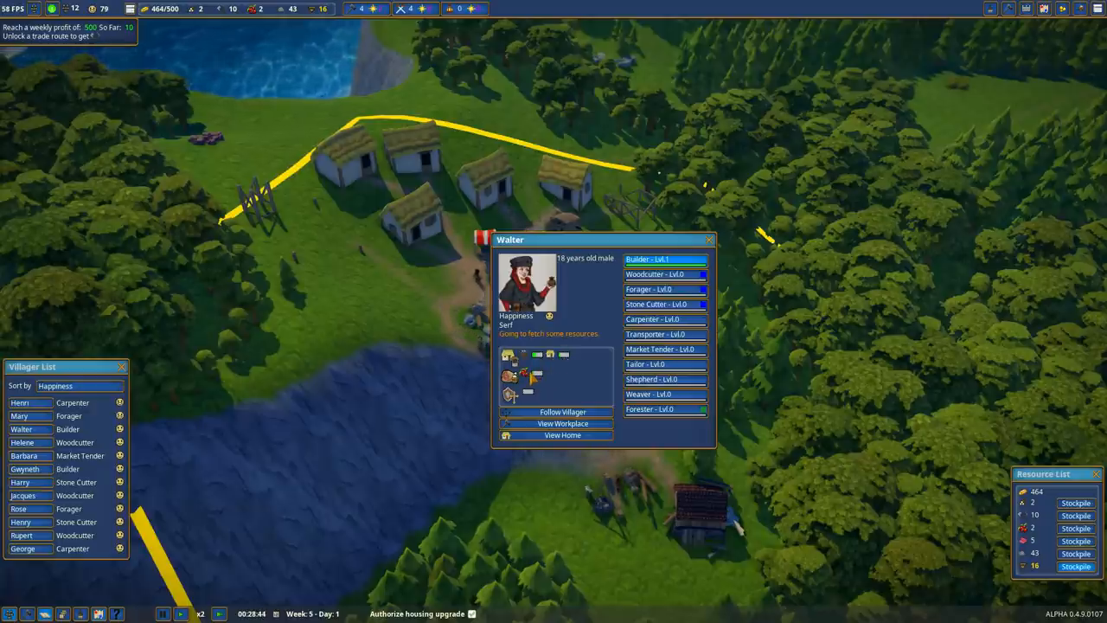
mouse_move(502, 316)
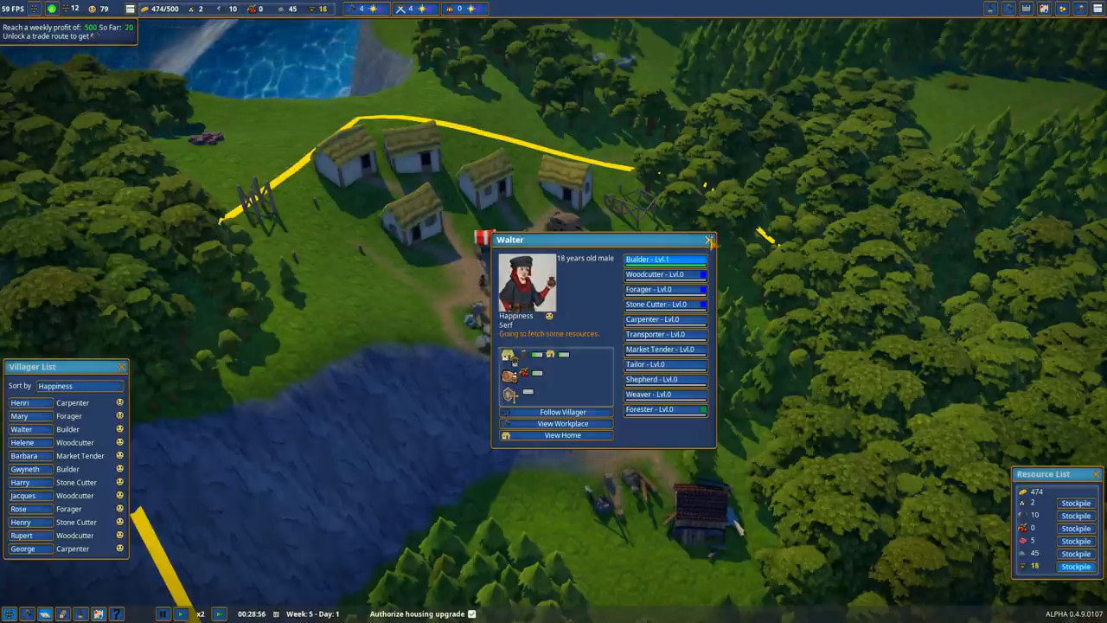
click(707, 241)
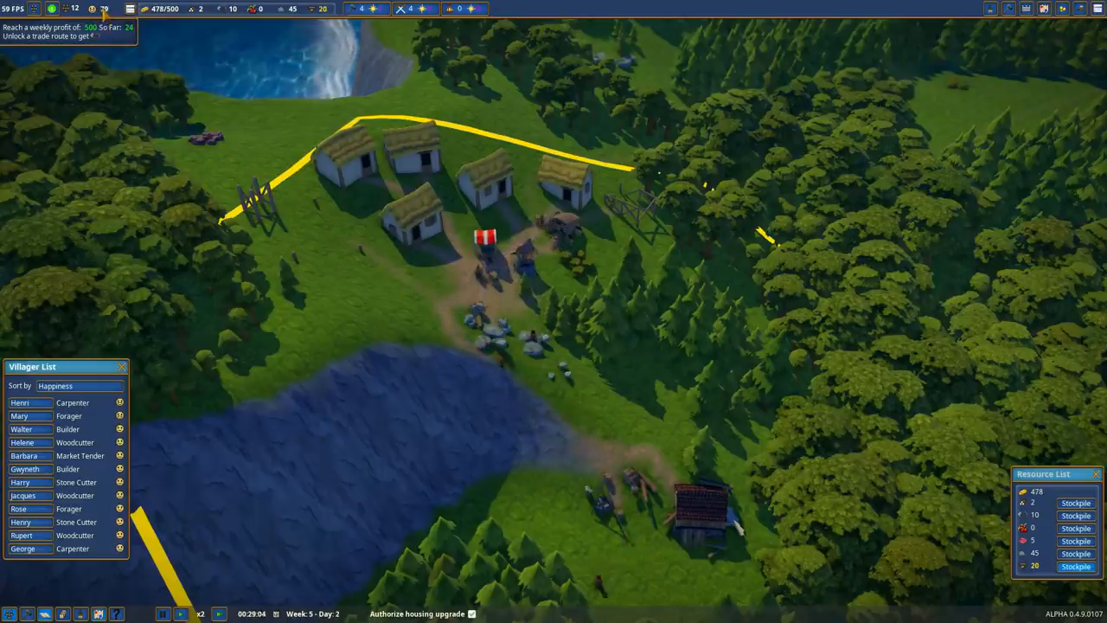
mouse_move(90, 9)
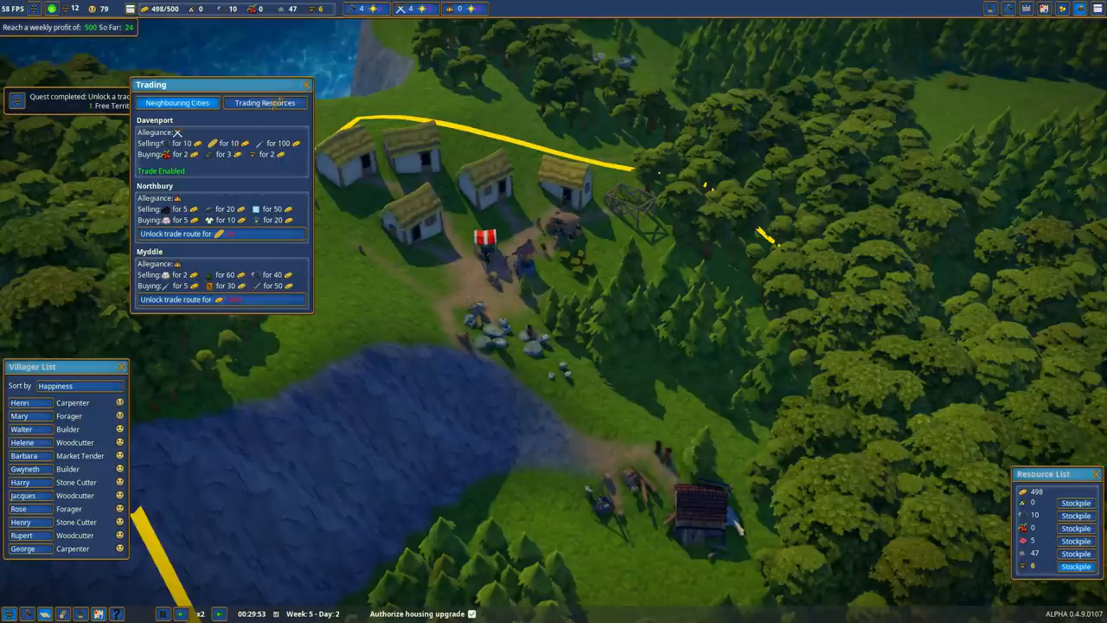
- Close the Trading overview window
click(308, 84)
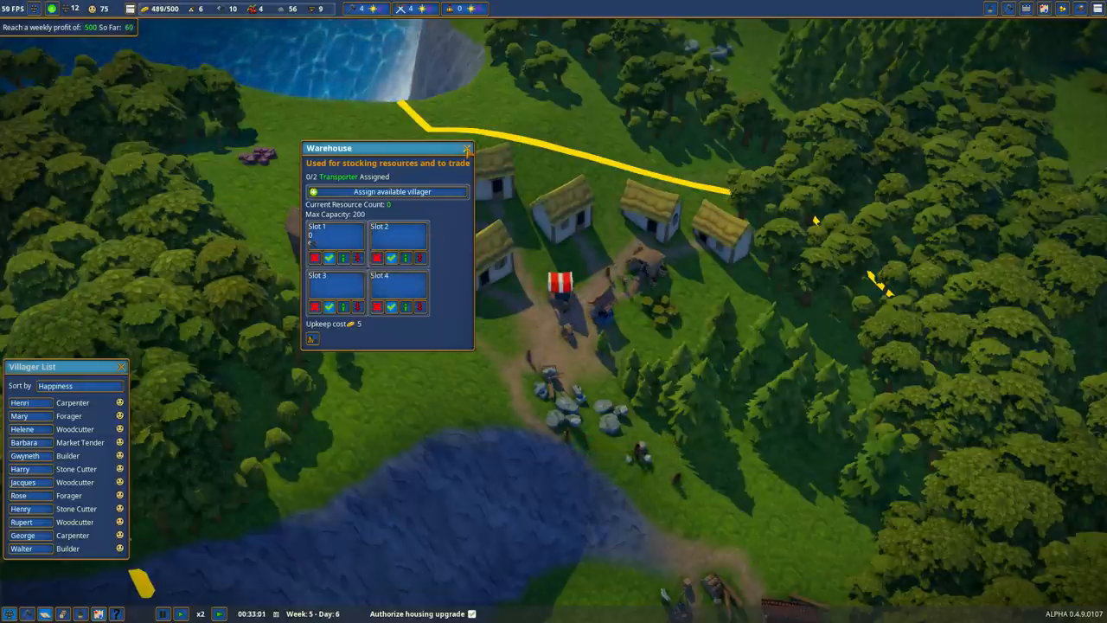
- Set tools in Trading Resources to trade until inventory reaches 5
click(471, 148)
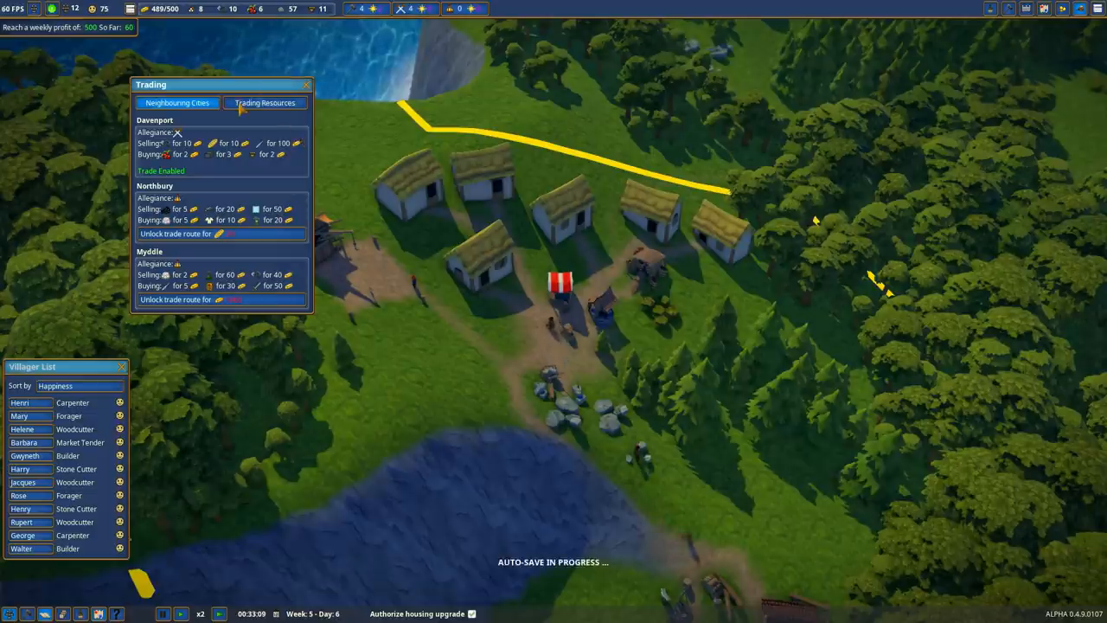
click(264, 102)
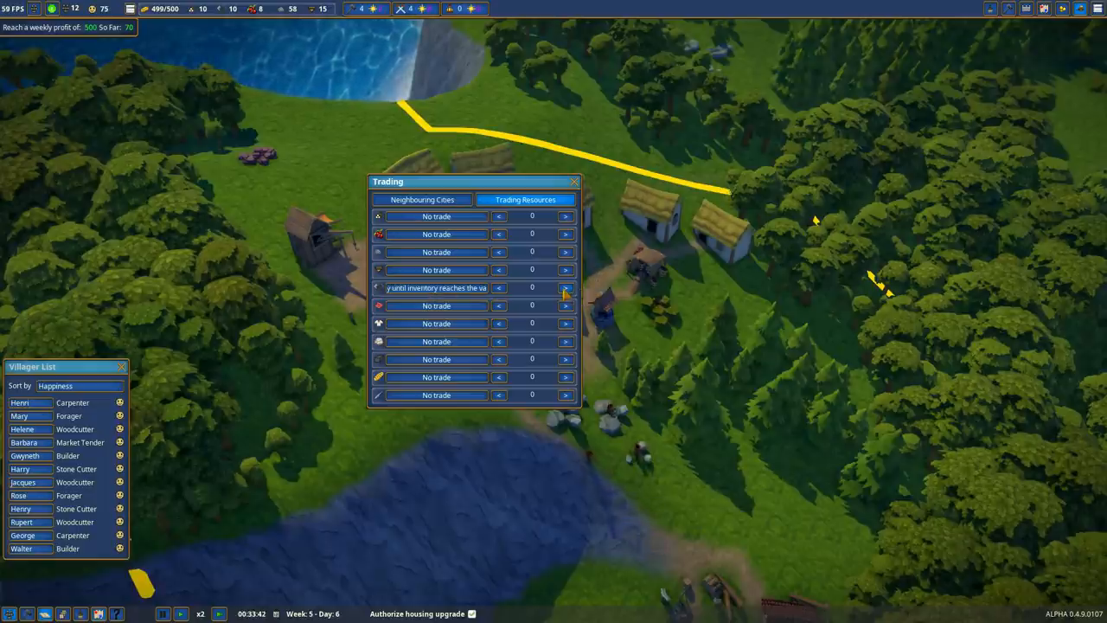
click(562, 287)
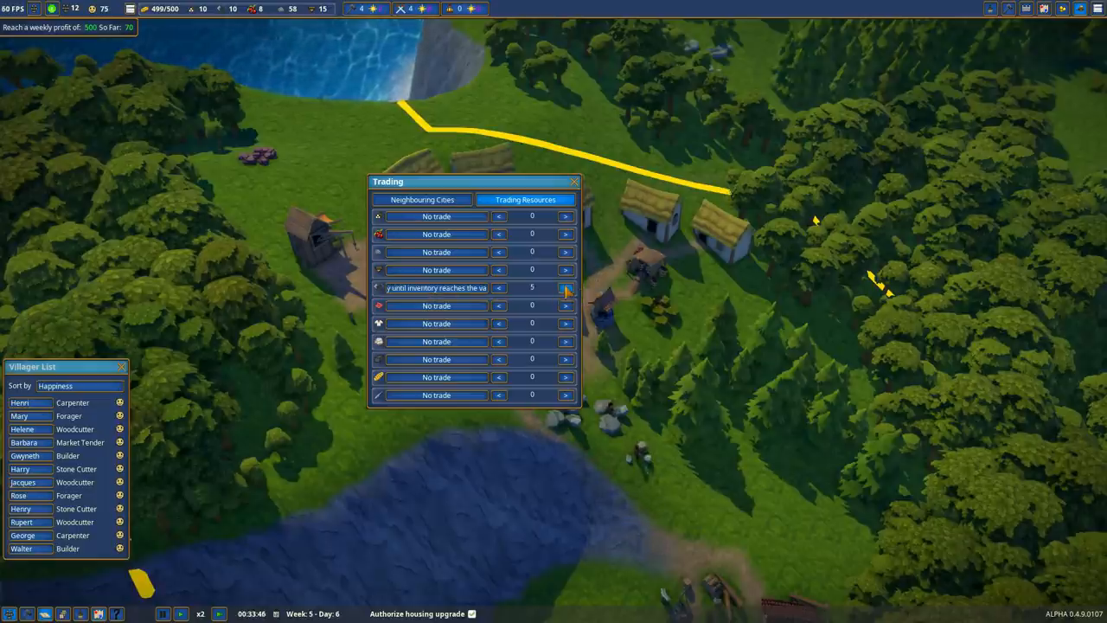
click(563, 287)
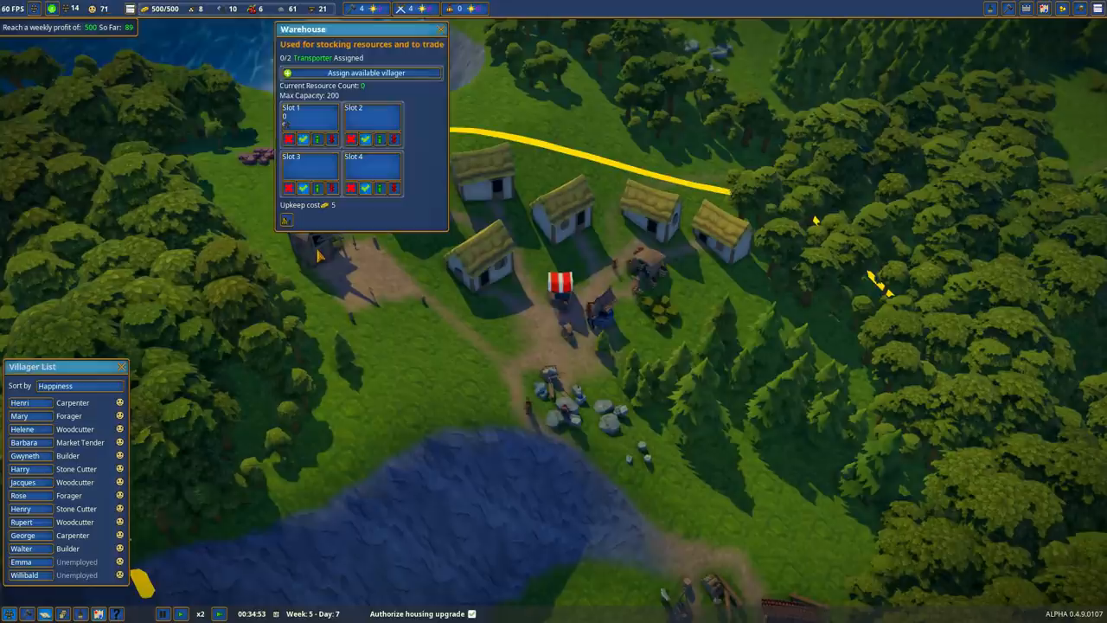
- Make Willibald the warehouse transporter and stock berries and a third resource
click(363, 72)
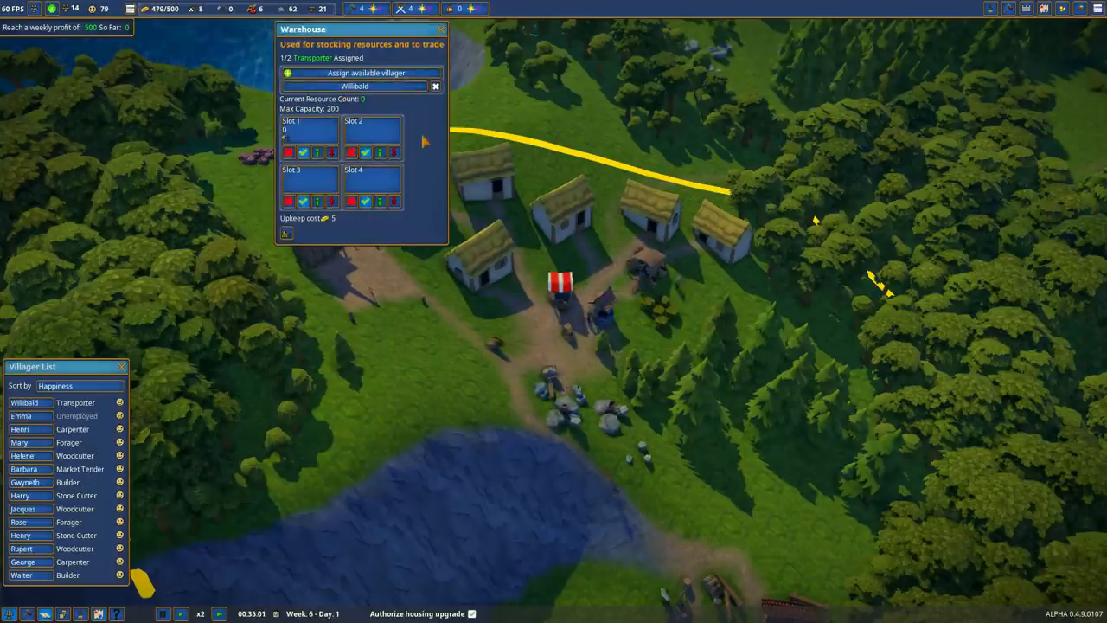
click(387, 143)
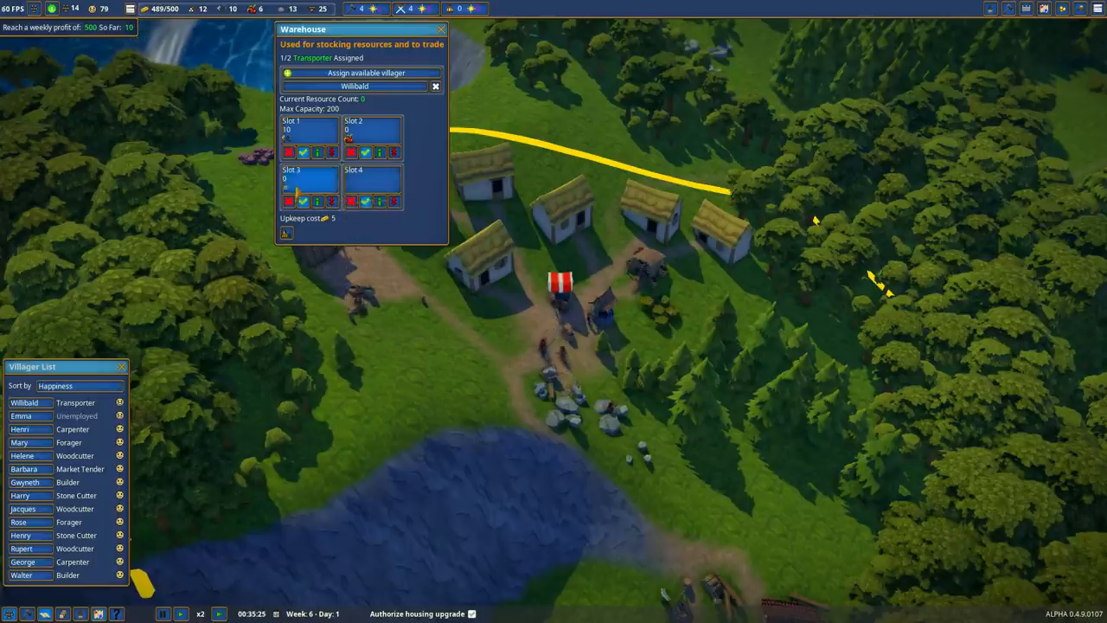
click(373, 186)
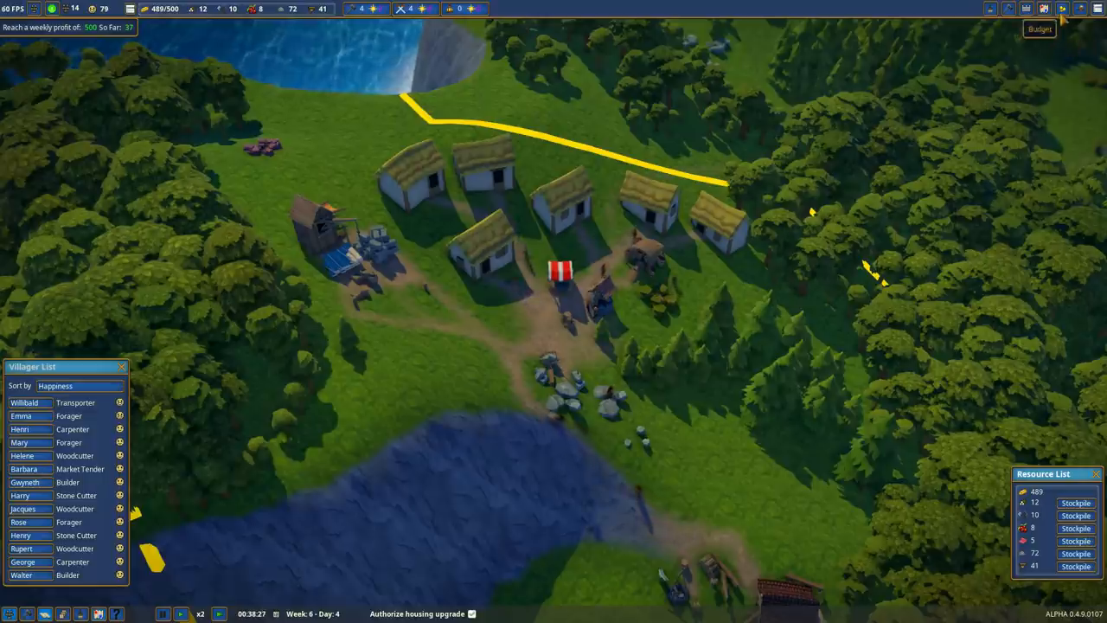
click(1060, 8)
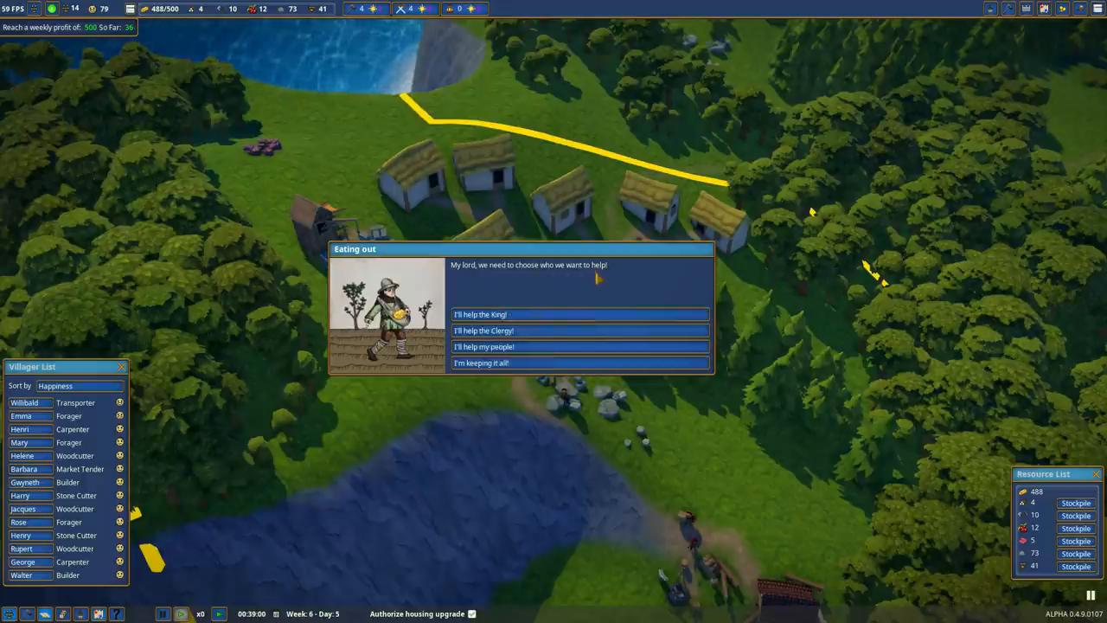
mouse_move(480, 314)
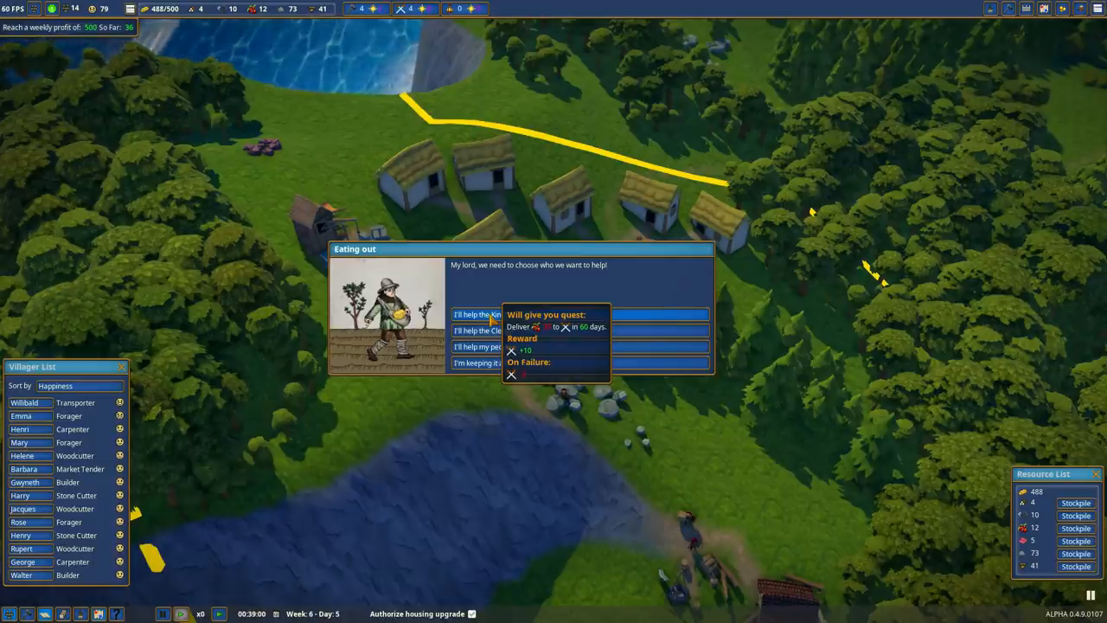
mouse_move(507, 364)
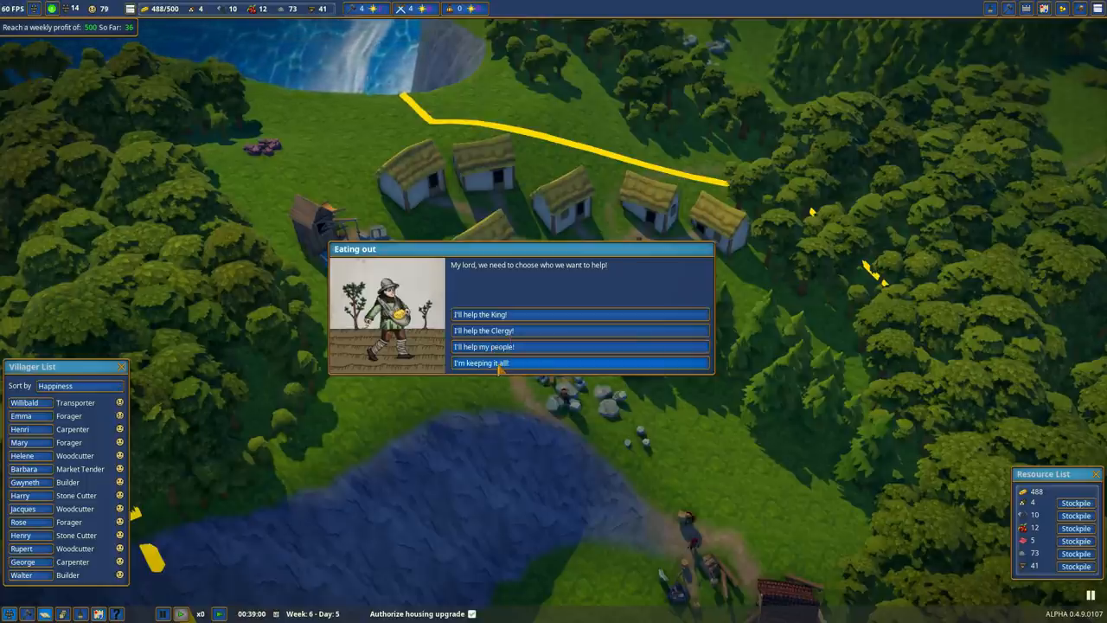
mouse_move(497, 334)
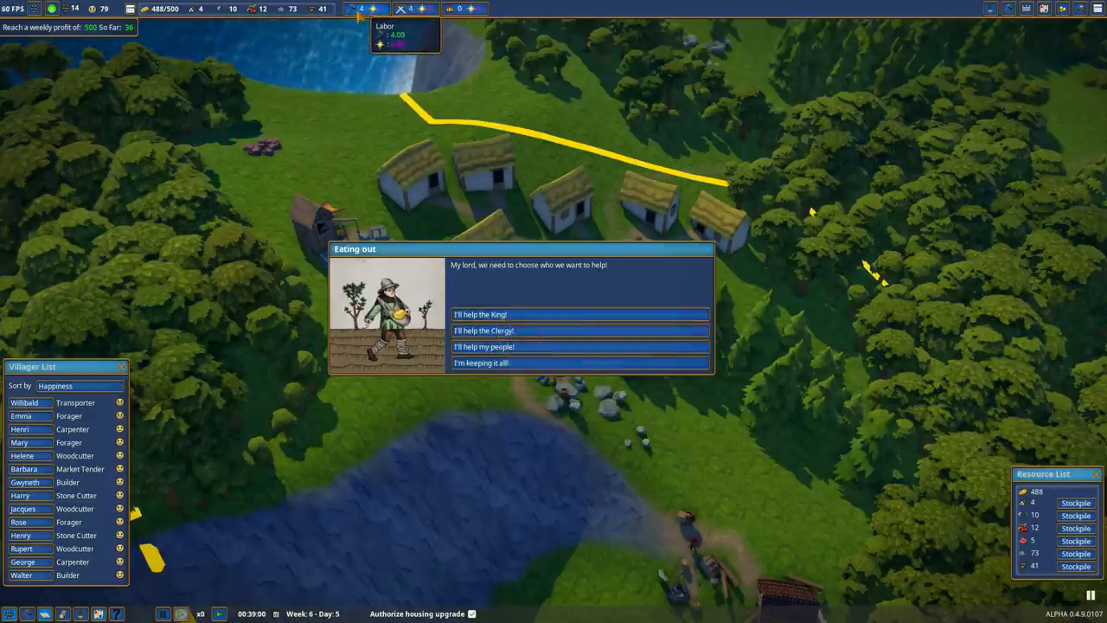
- Unlock the Fisher's hut and Lord Manor from the Labor estate panel
click(384, 8)
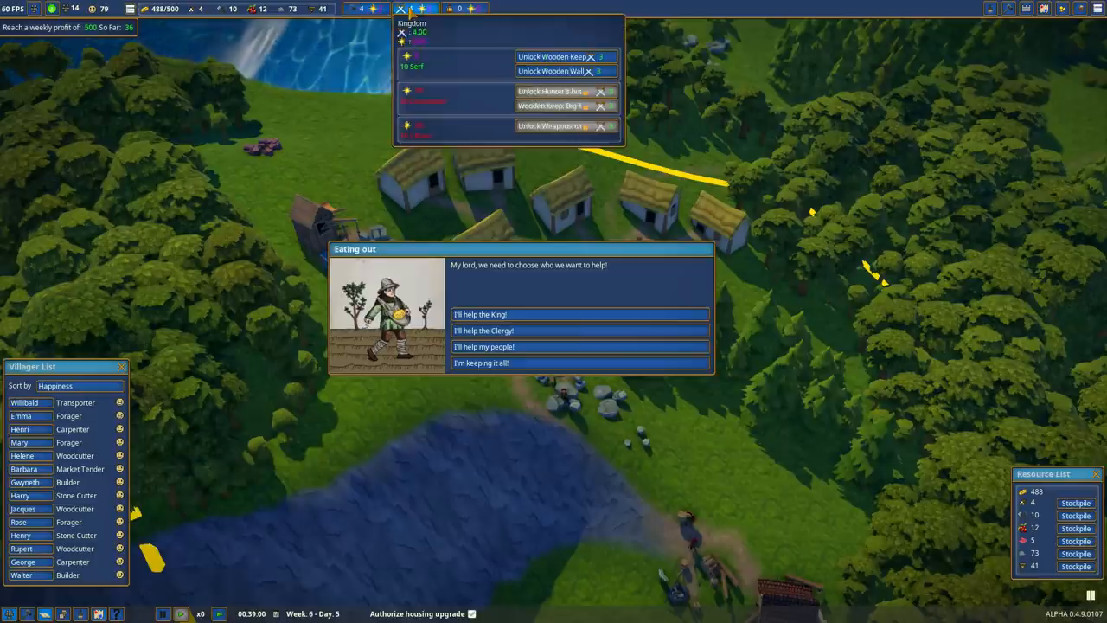
click(367, 8)
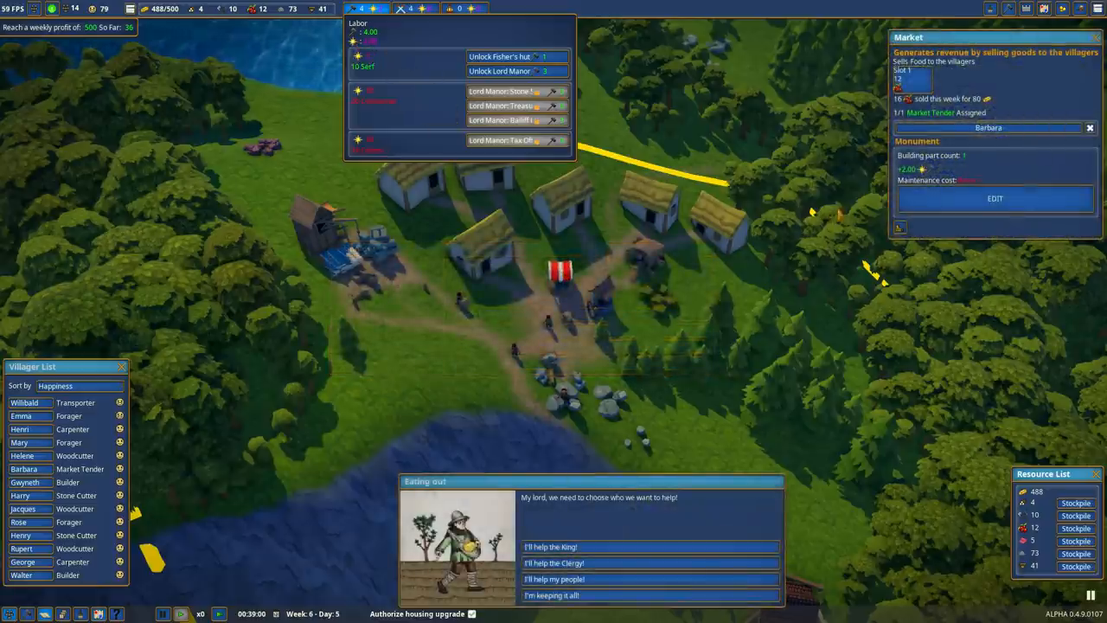
mouse_move(919, 82)
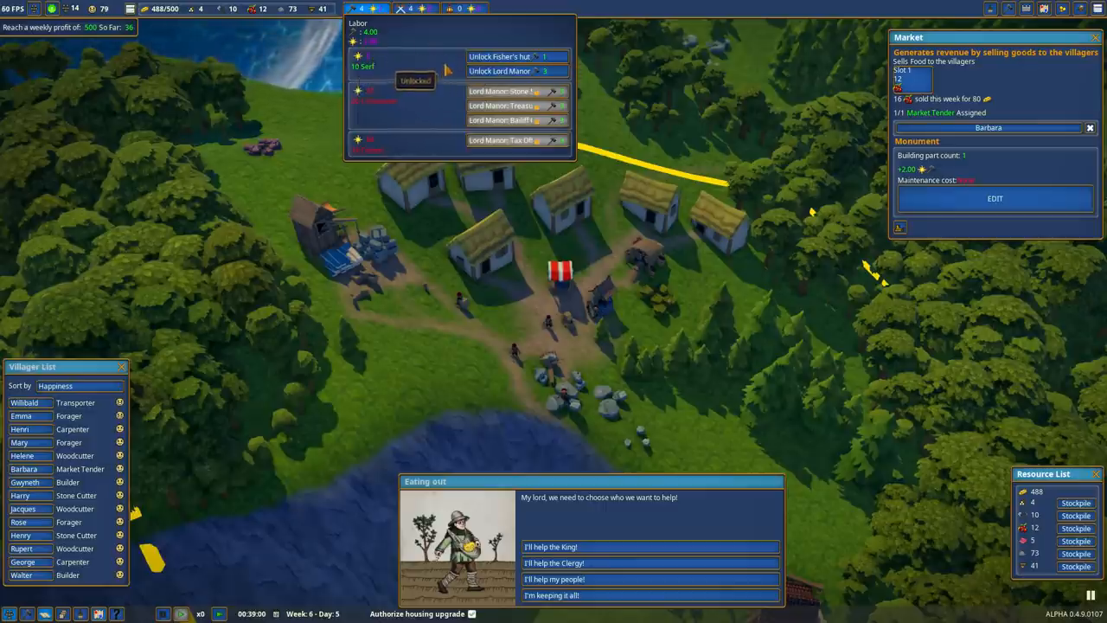
mouse_move(512, 70)
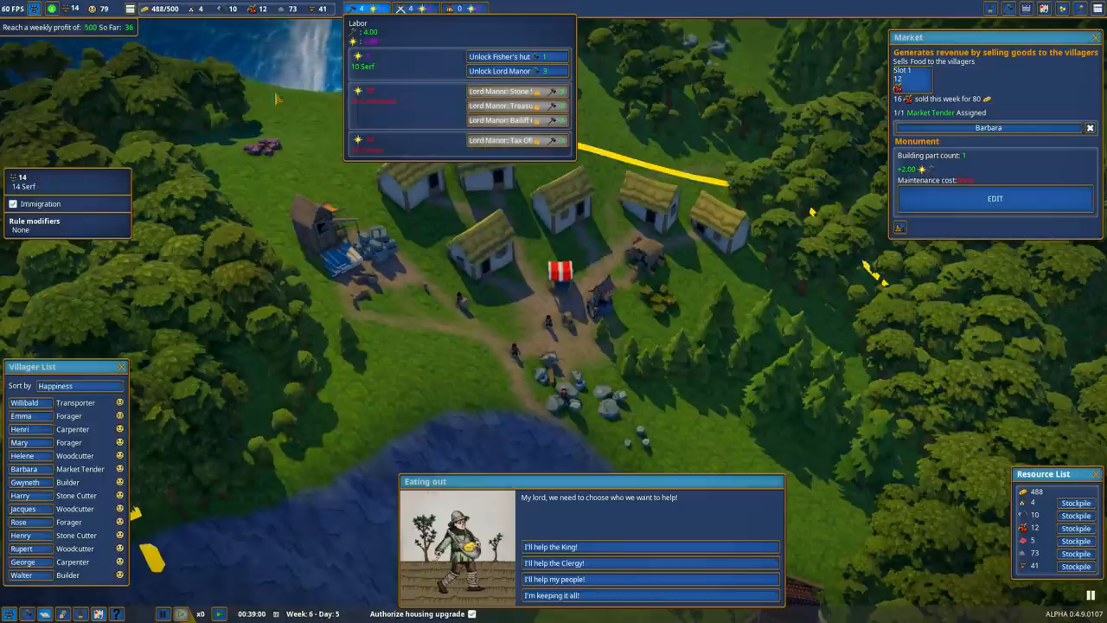
mouse_move(26, 188)
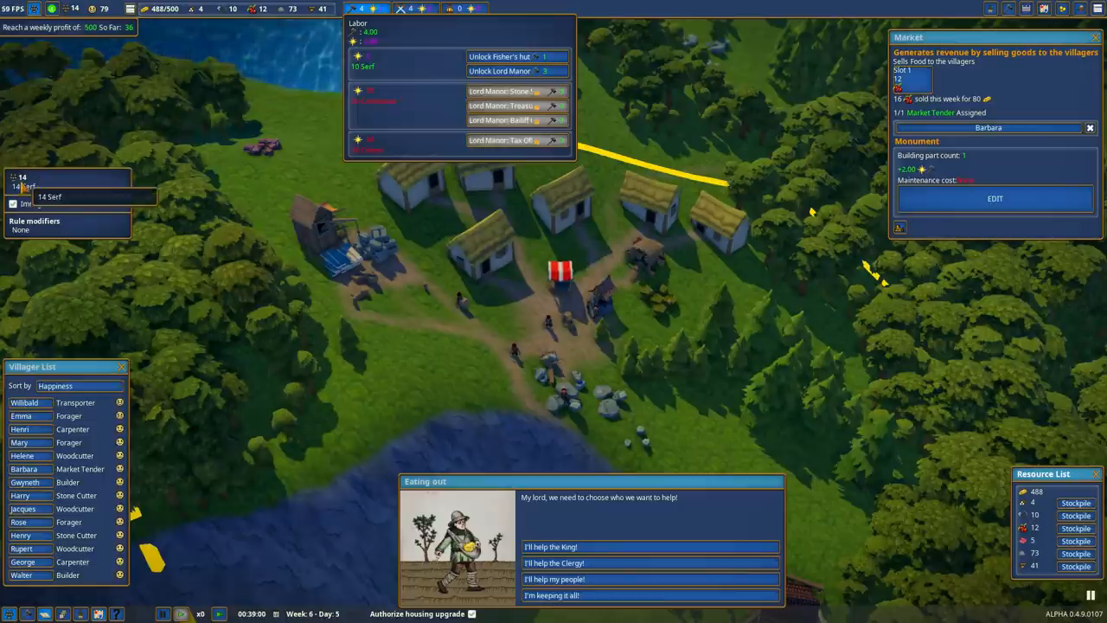
click(512, 72)
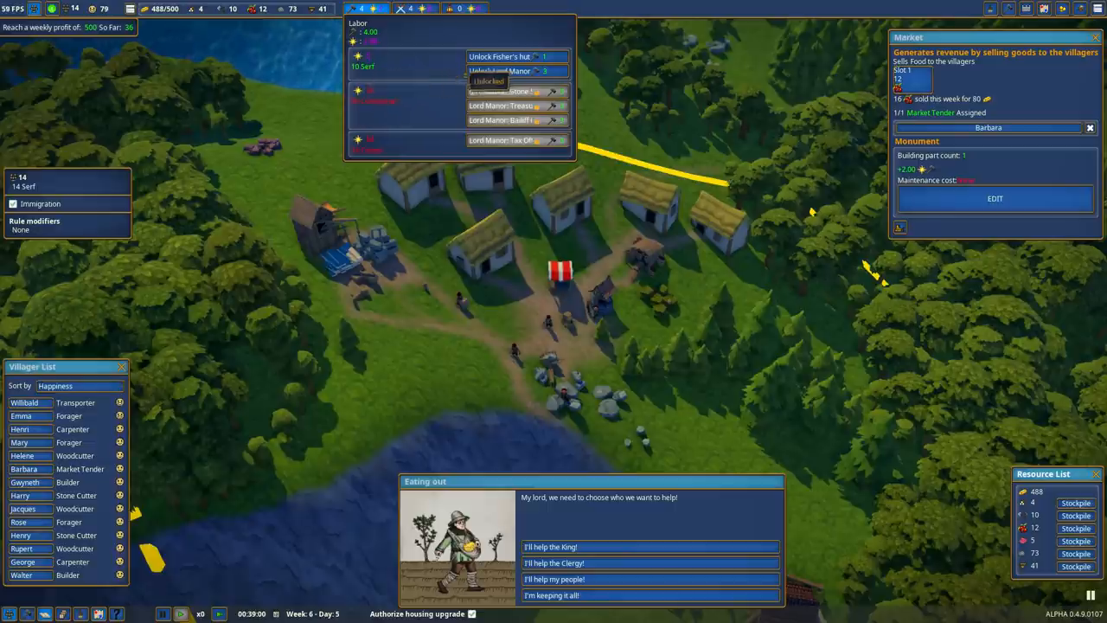
mouse_move(500, 56)
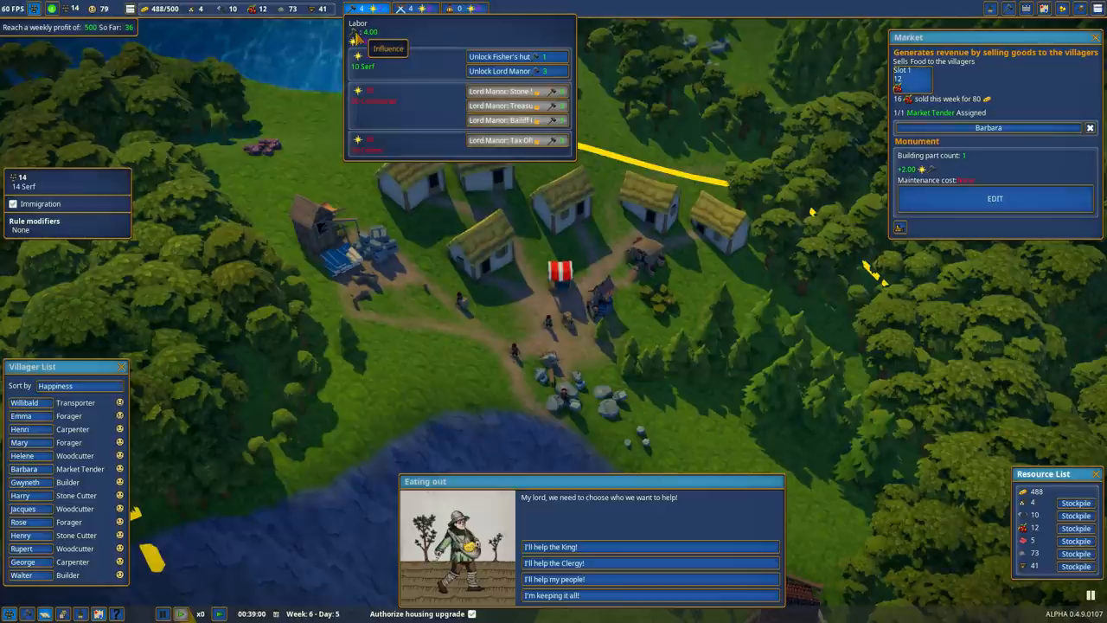
click(516, 56)
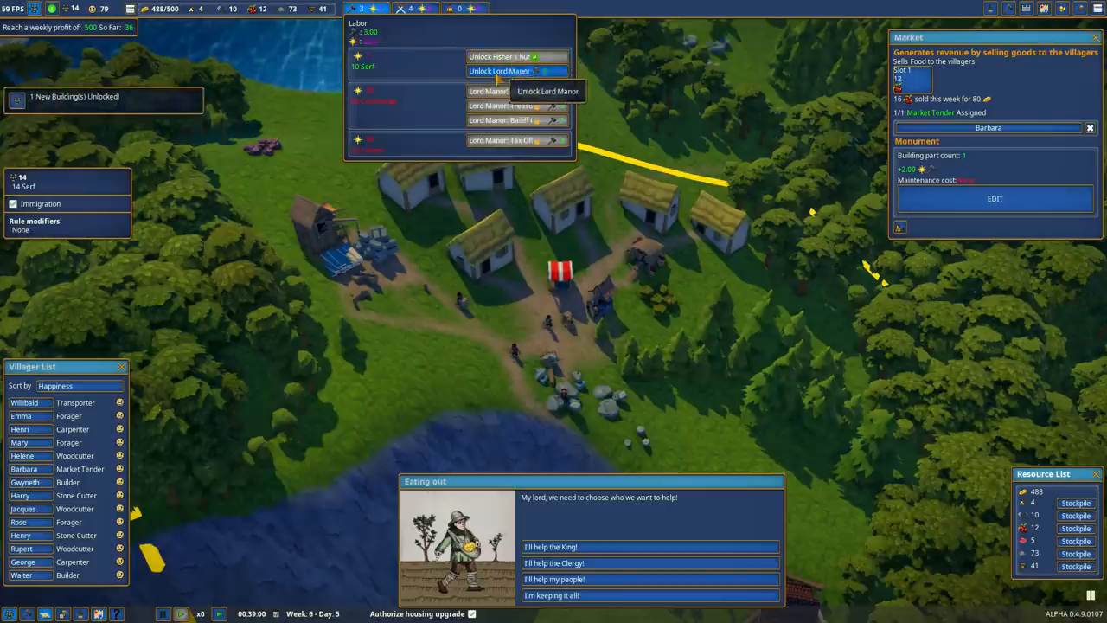
click(513, 70)
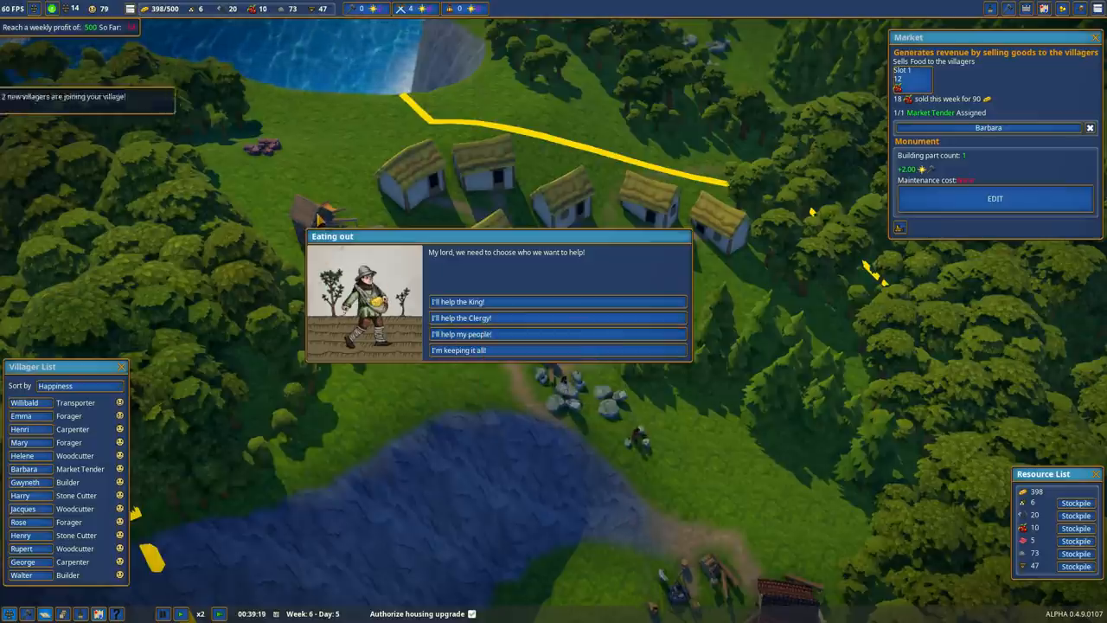
mouse_move(459, 301)
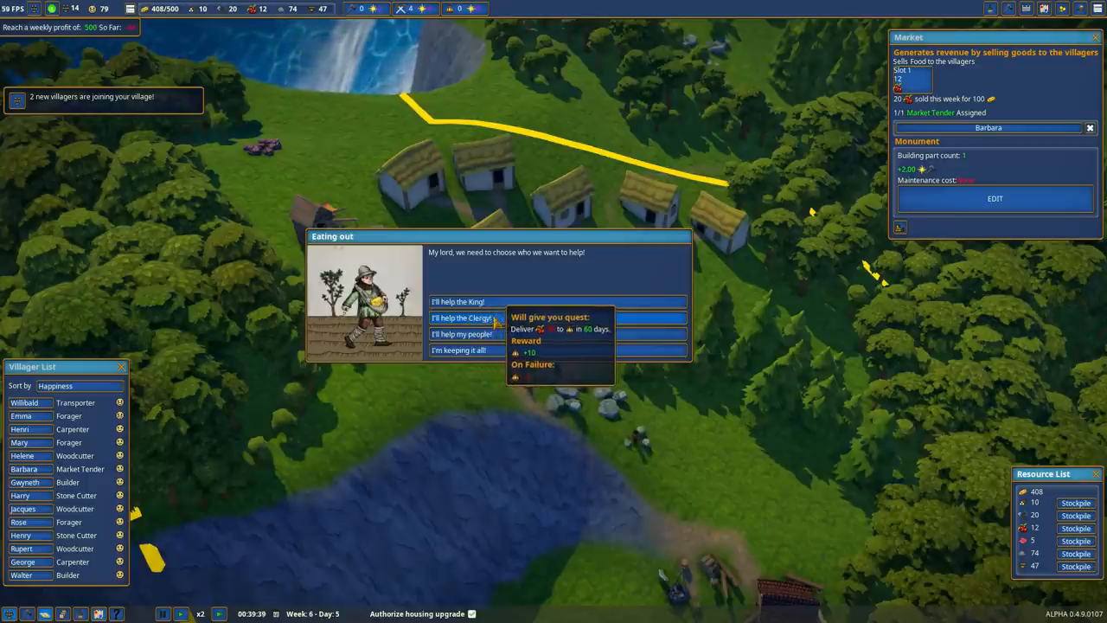
mouse_move(493, 284)
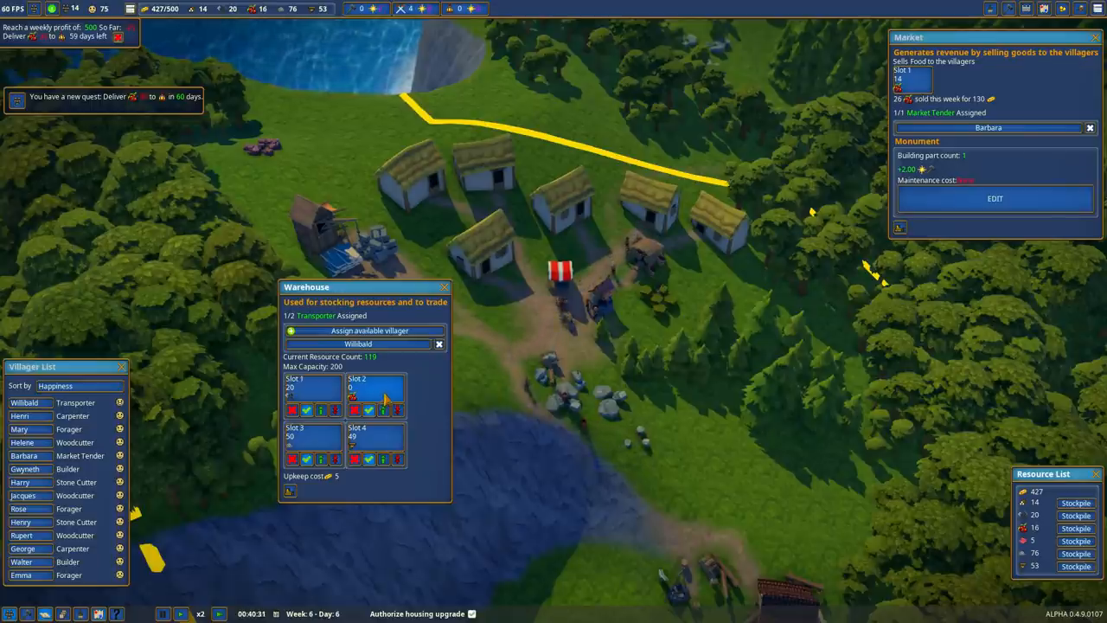
- Adjust the warehouse berries slot so the 60-day clergy delivery completes for +10 influence
click(440, 286)
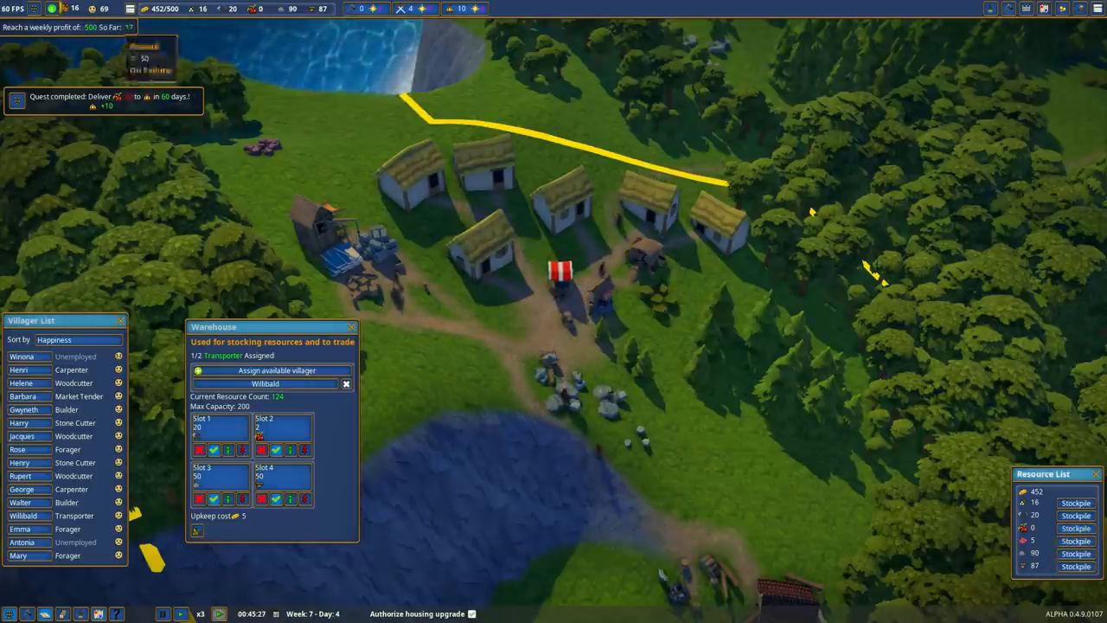
mouse_move(90, 9)
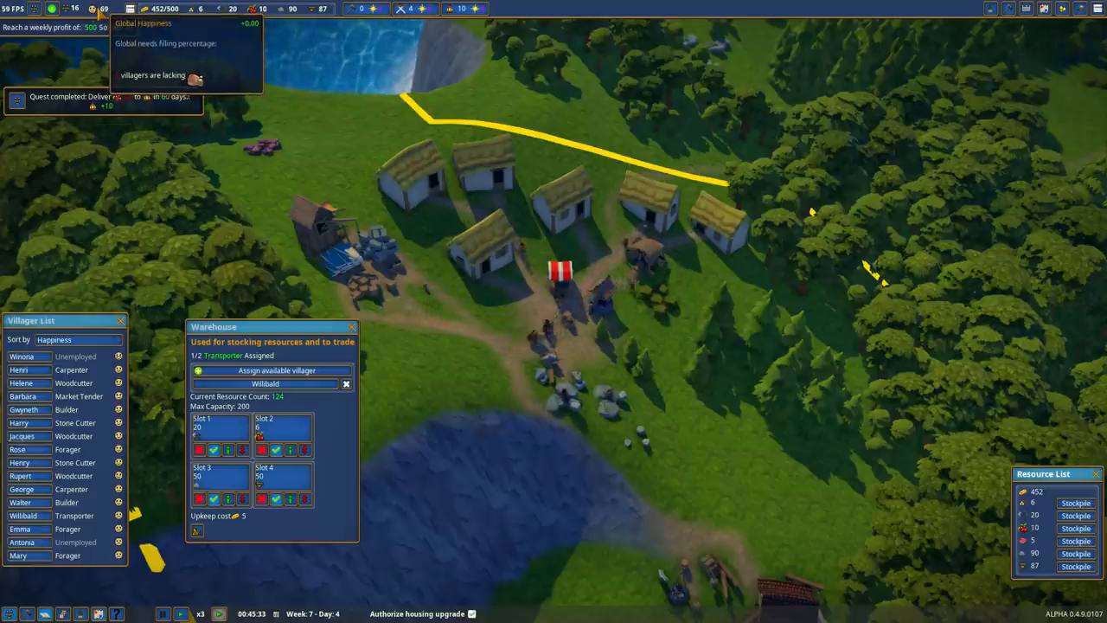